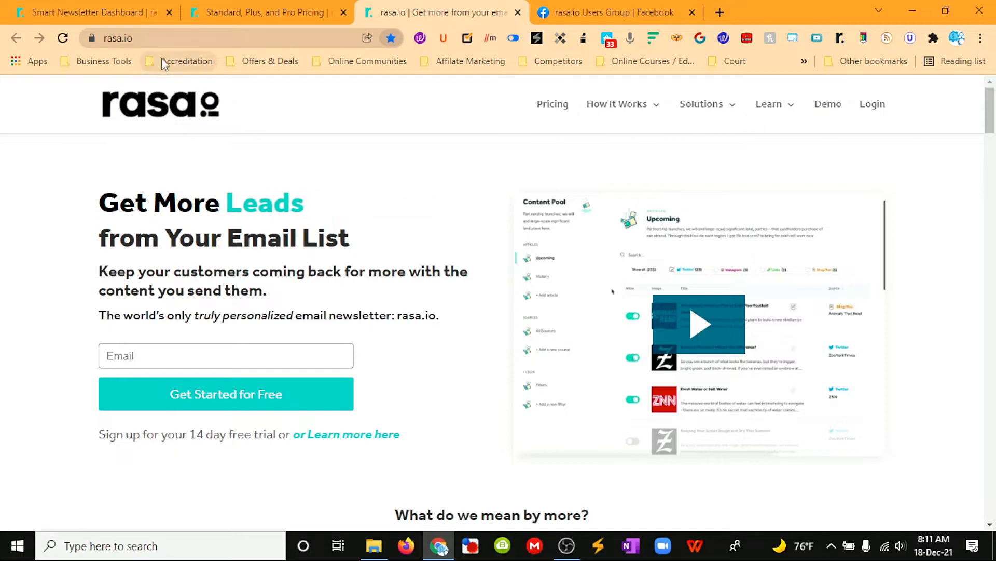
mouse_move(267, 12)
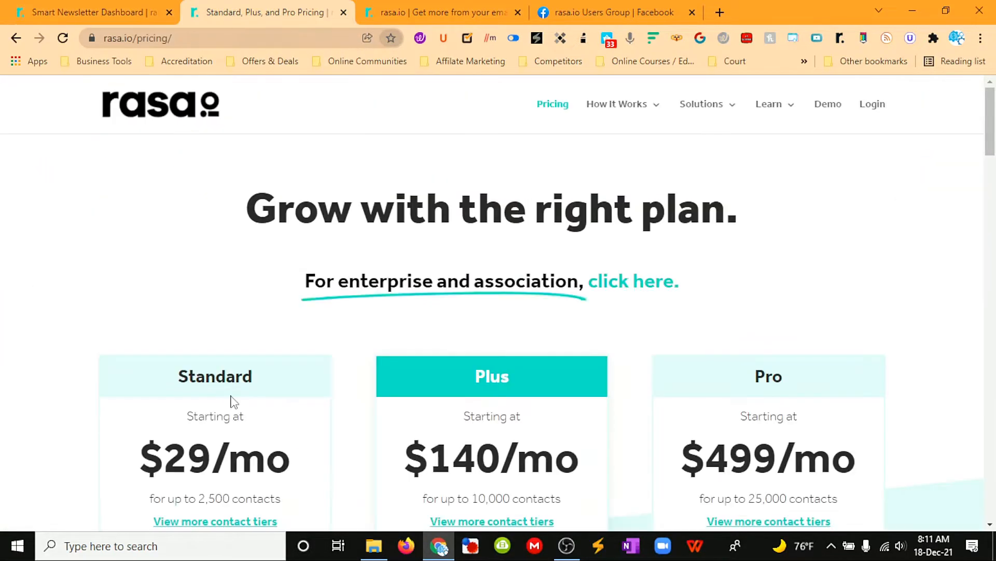
- Look through the Standard $29, Plus $140 and Pro $499 plan cards and return to the top
scroll(up, 3)
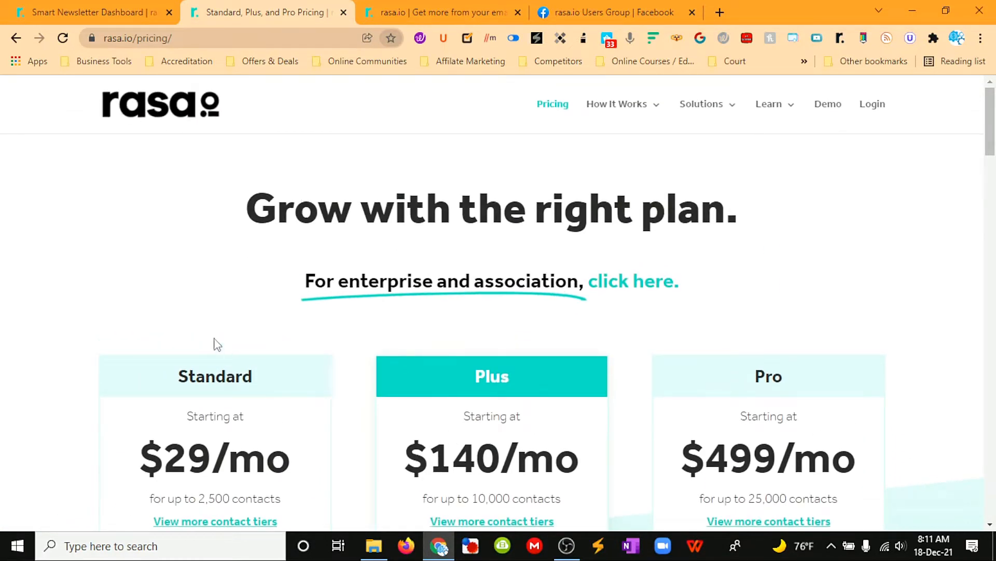
scroll(down, 3)
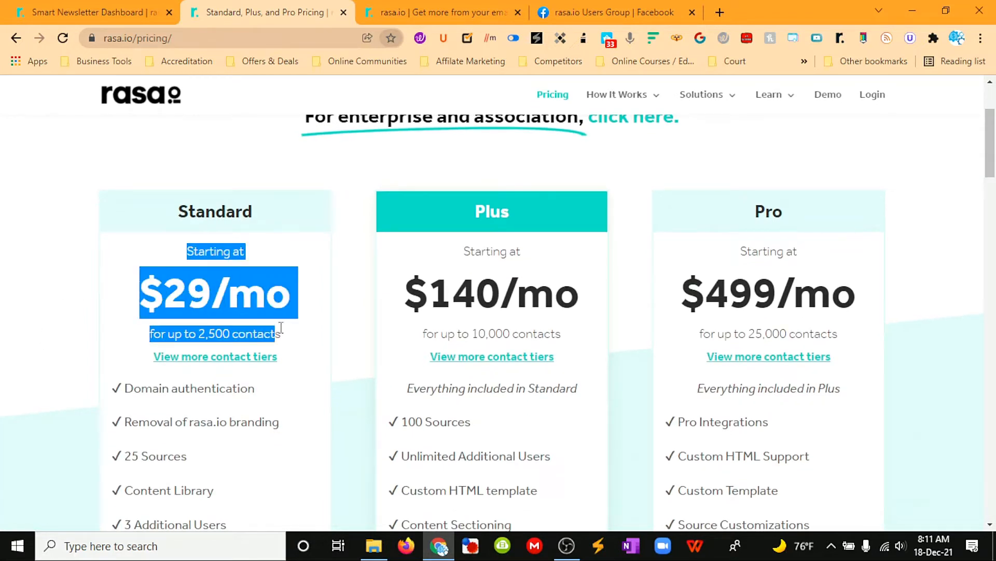
click(319, 293)
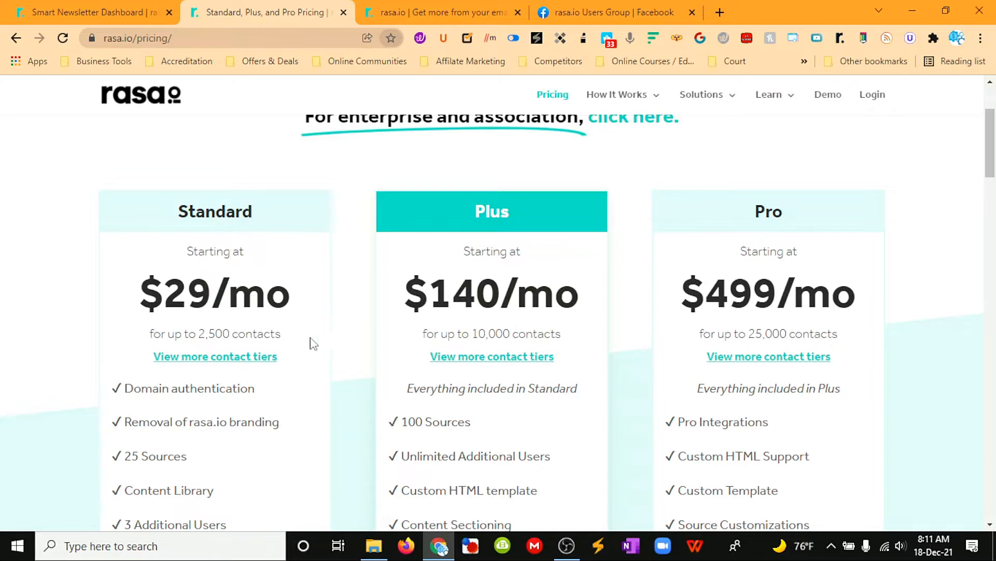
scroll(up, 3)
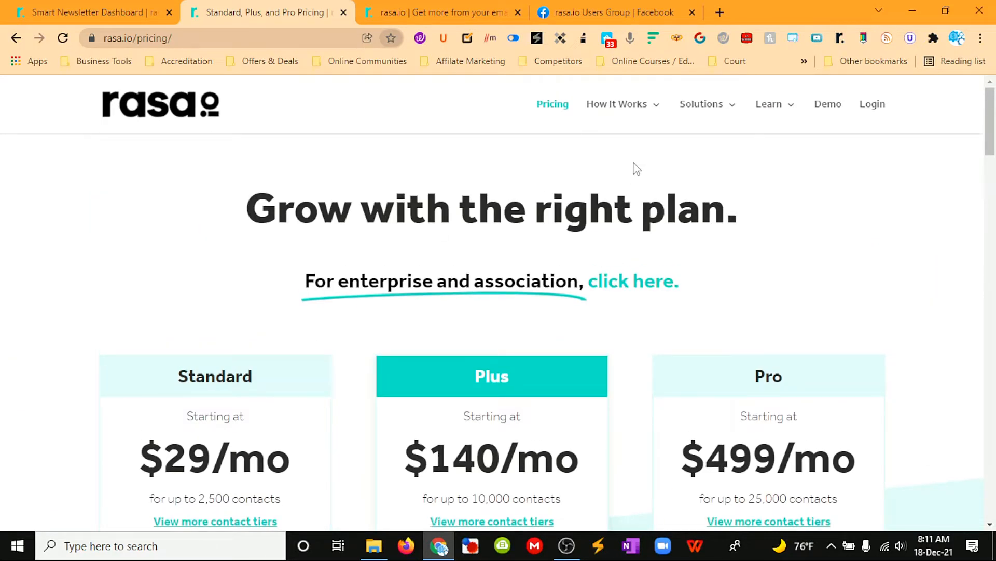
mouse_move(260, 187)
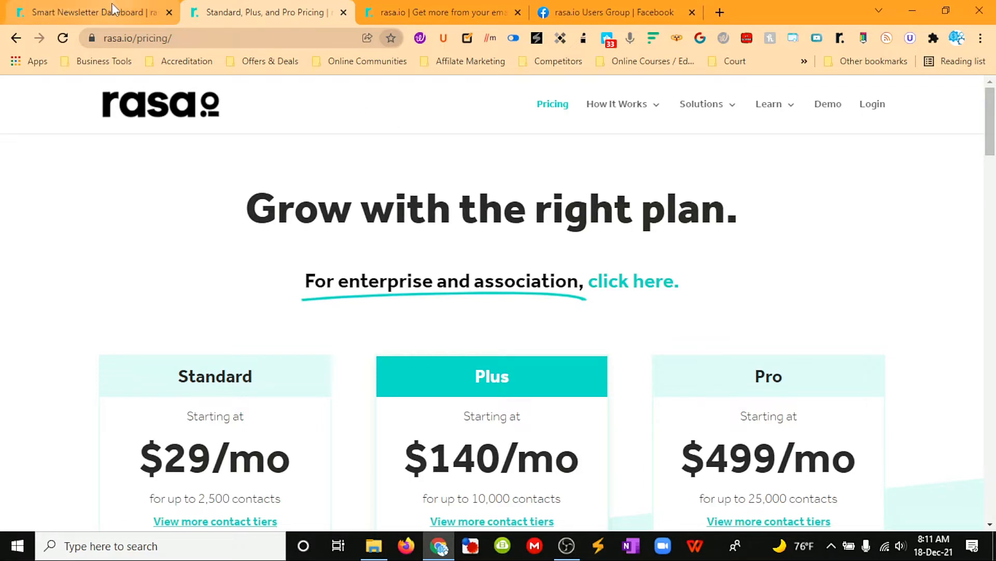
- Switch to the Smart Newsletter Dashboard showing upcoming articles for the next issue
click(88, 12)
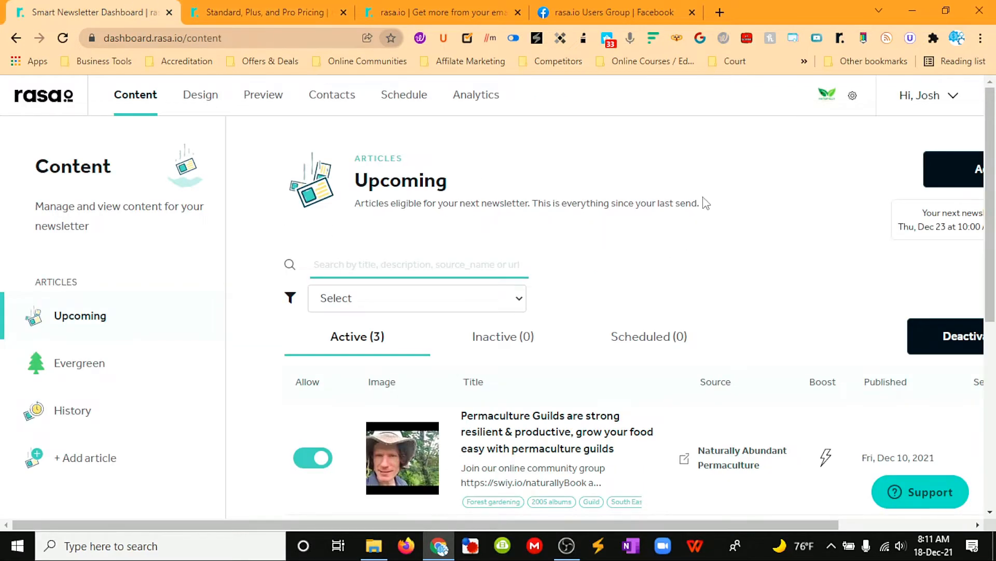
mouse_move(717, 179)
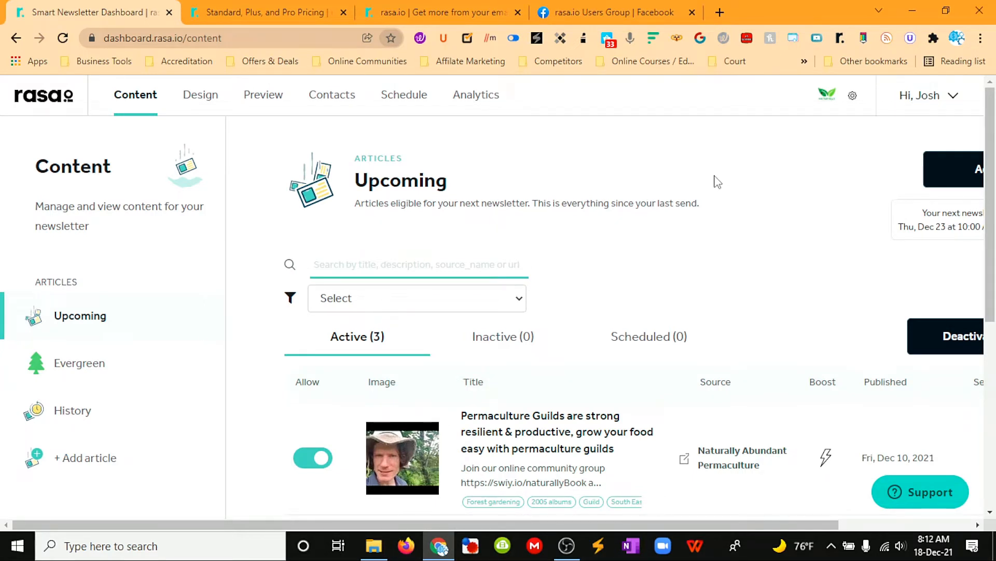
mouse_move(672, 166)
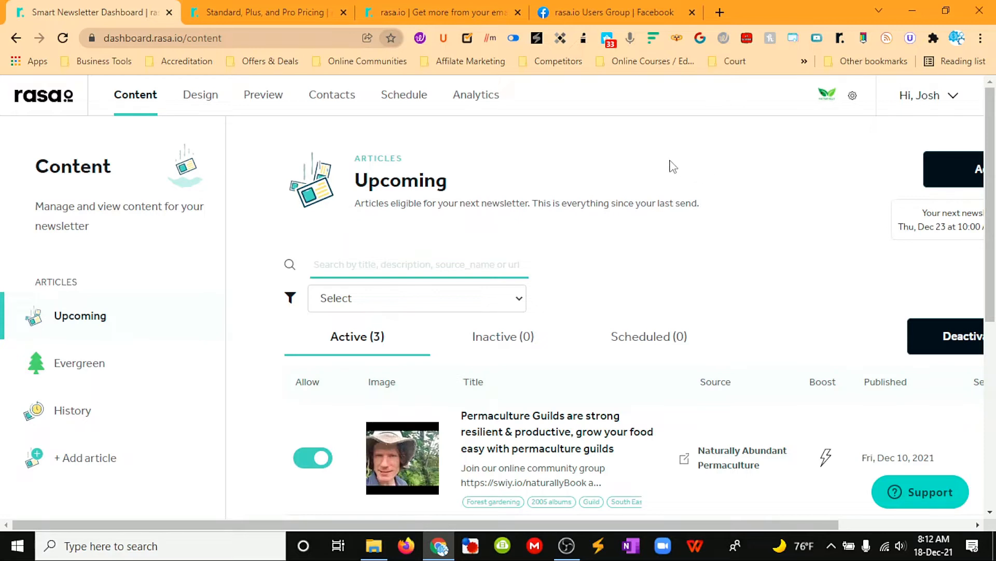
mouse_move(586, 182)
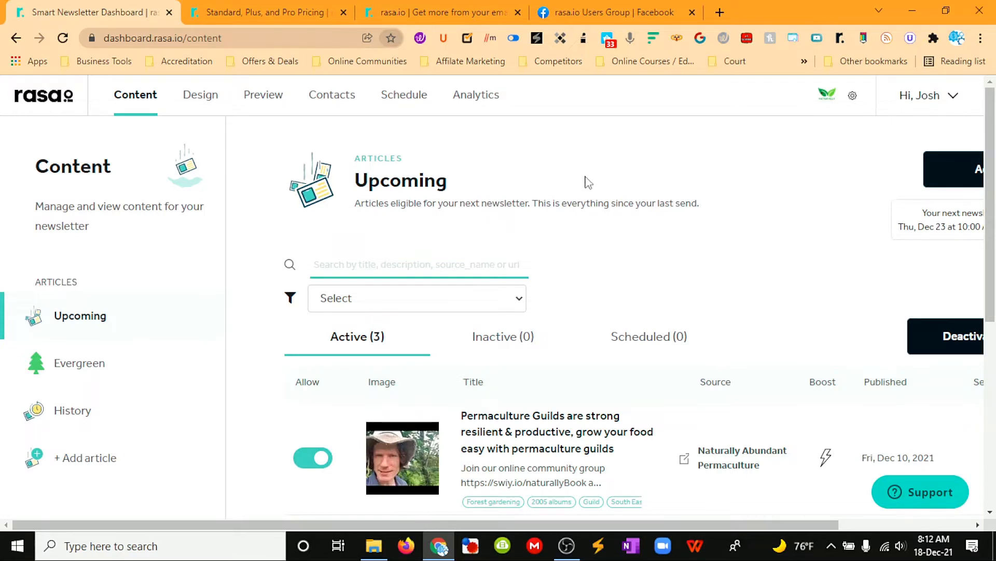
mouse_move(655, 175)
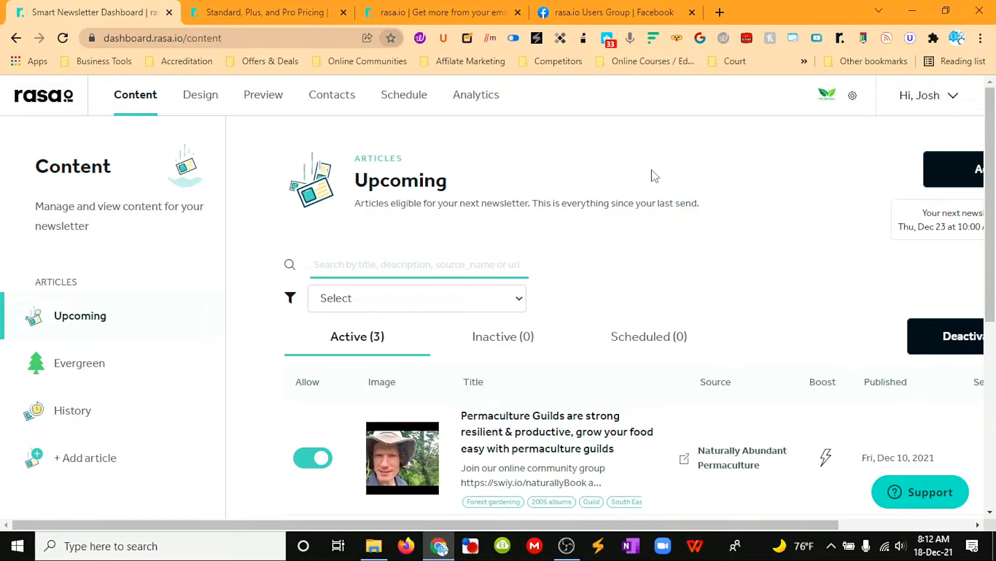
mouse_move(653, 172)
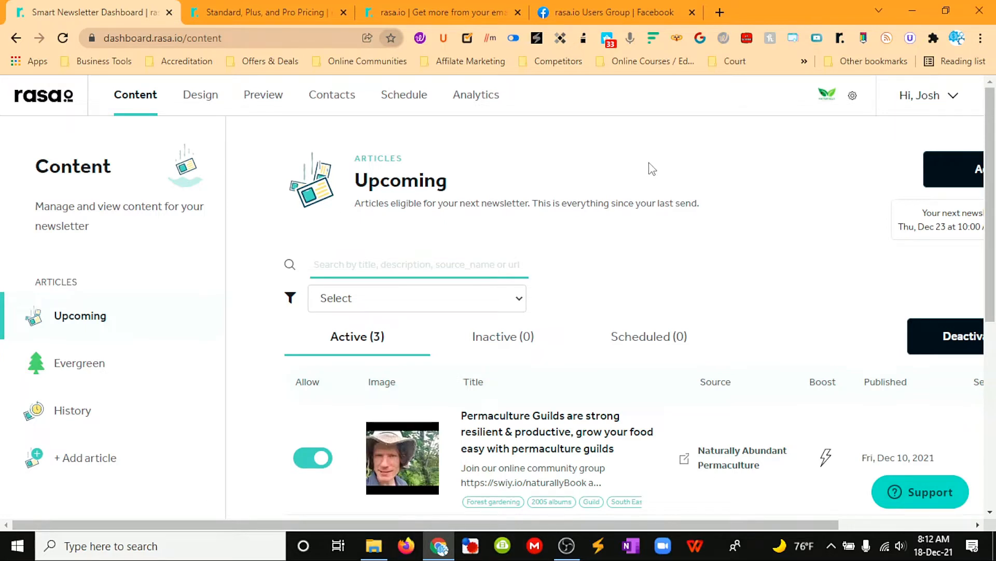
mouse_move(125, 100)
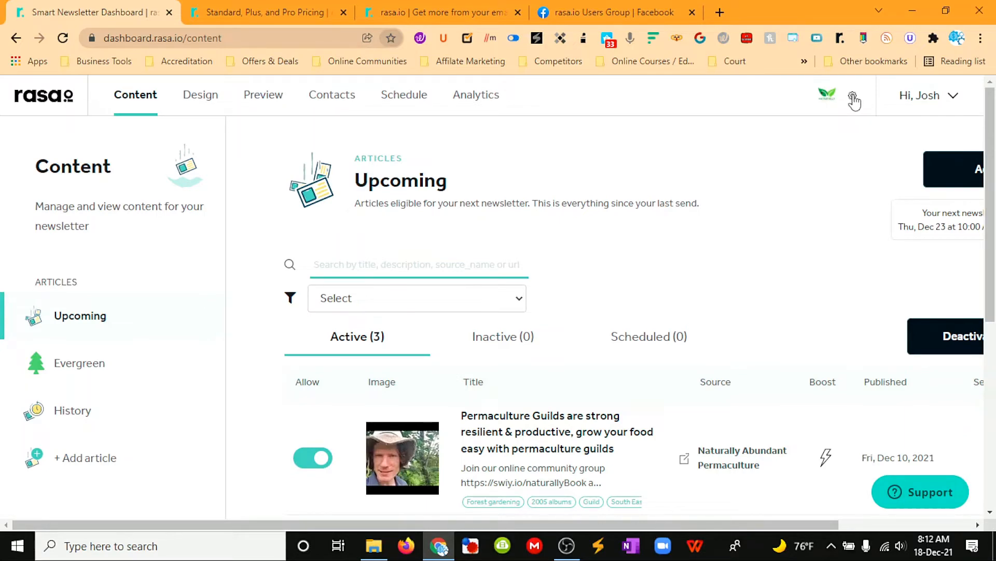
- Select Naturally Abundant from the newsletters list and view its welcome dashboard
click(853, 96)
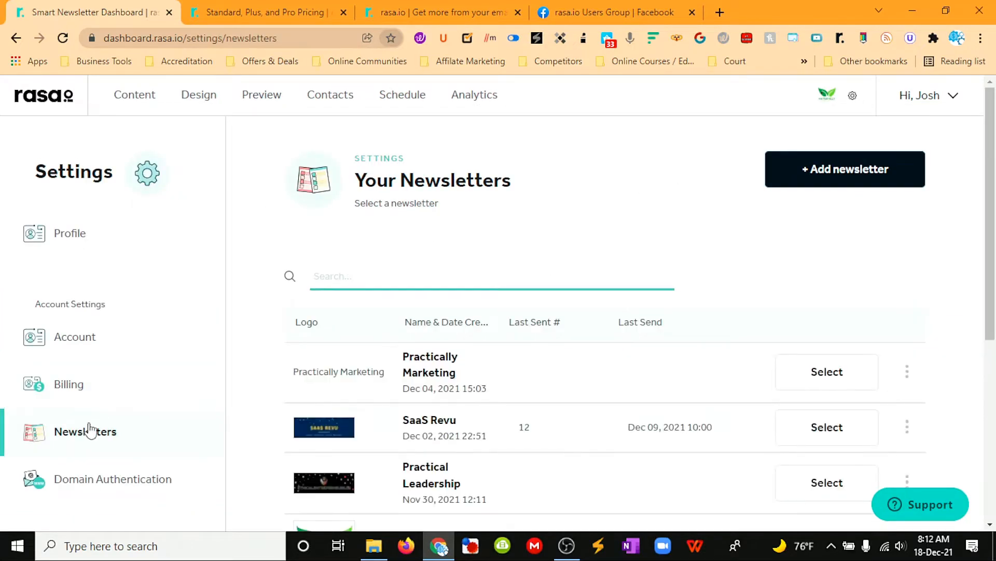
scroll(down, 3)
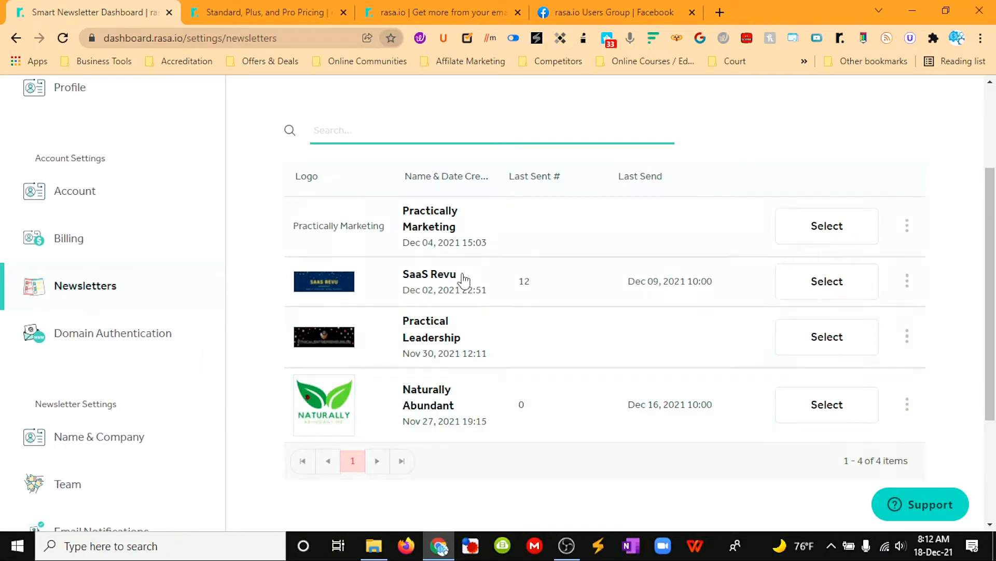
mouse_move(827, 404)
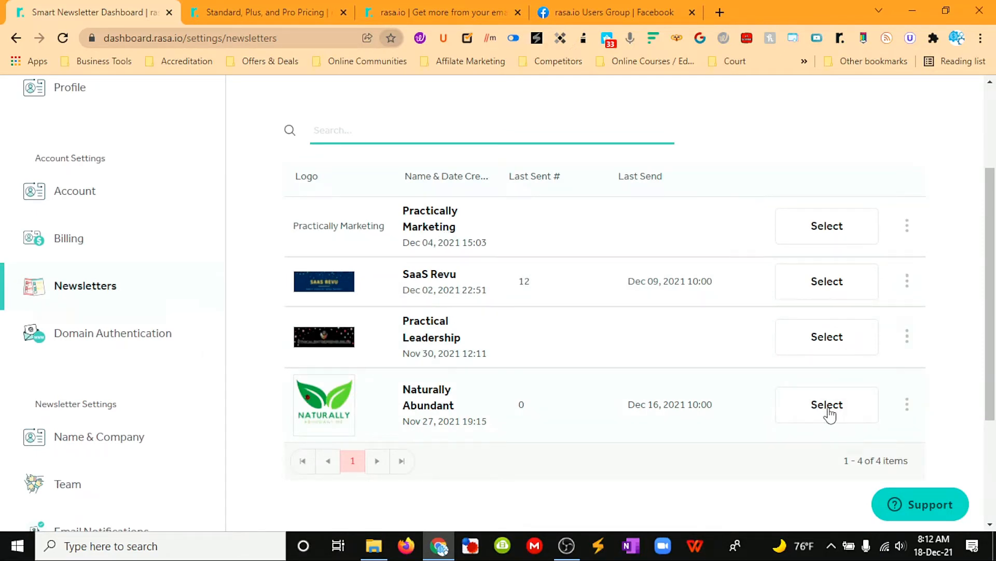
click(826, 405)
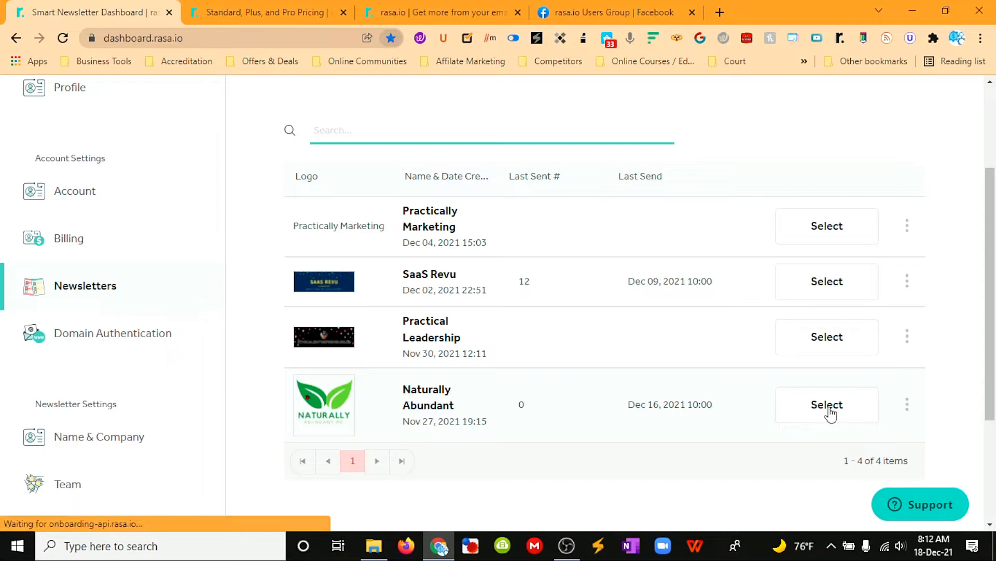
click(826, 405)
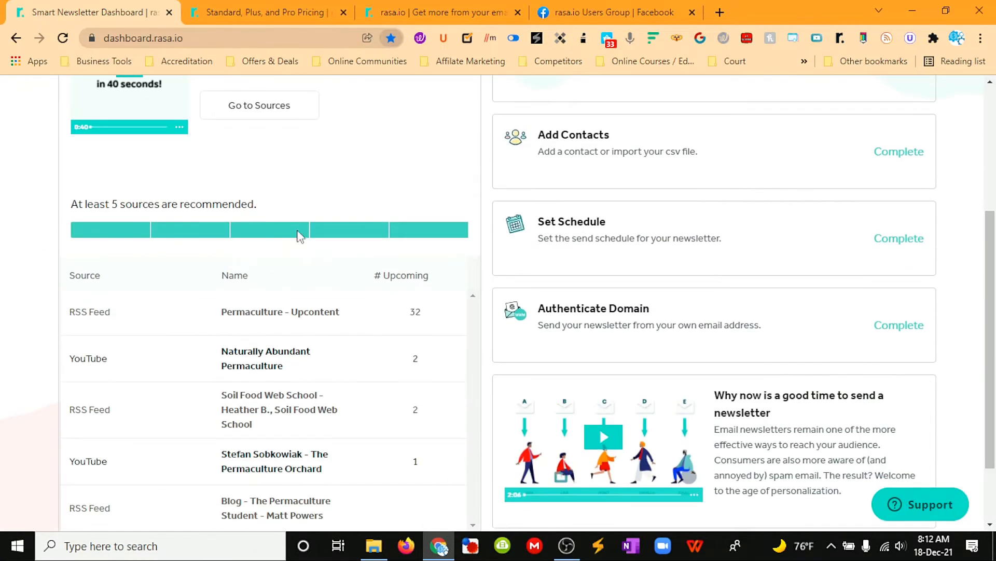
scroll(up, 3)
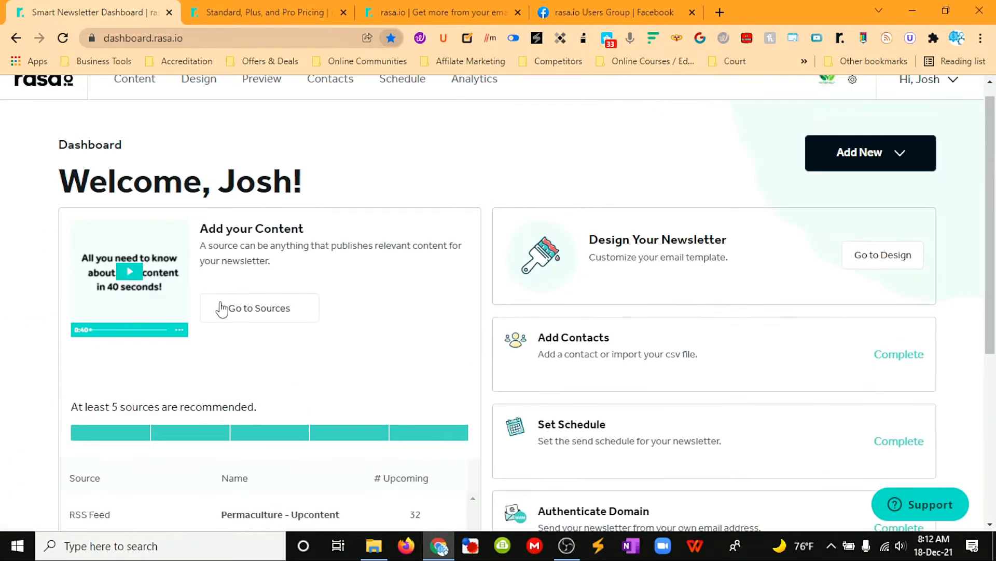
click(259, 308)
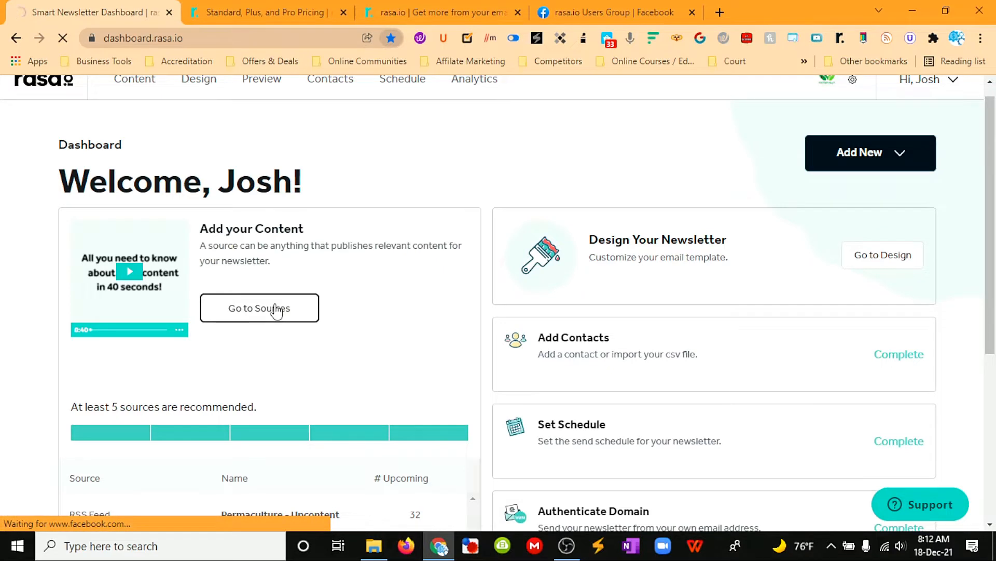
click(259, 307)
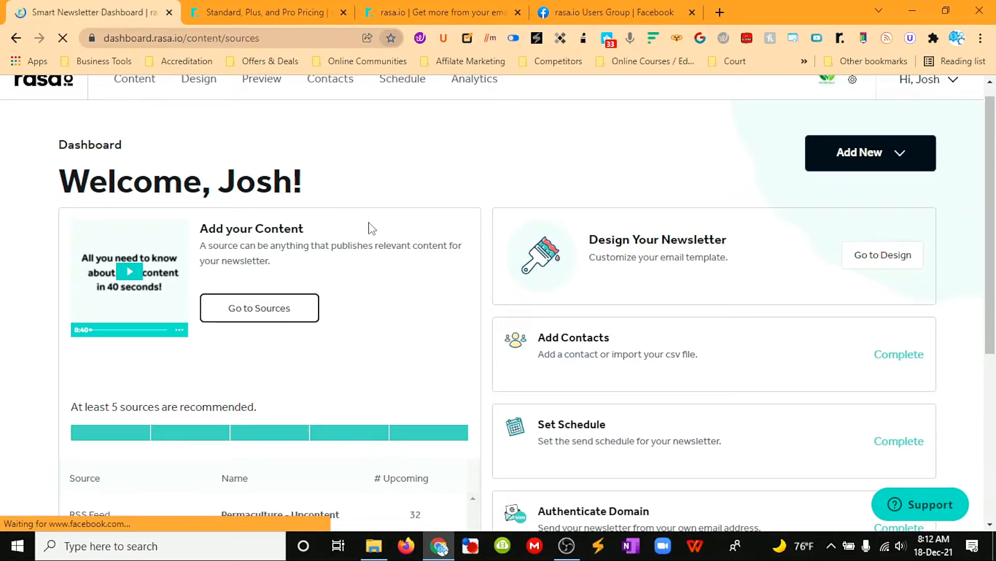
click(258, 308)
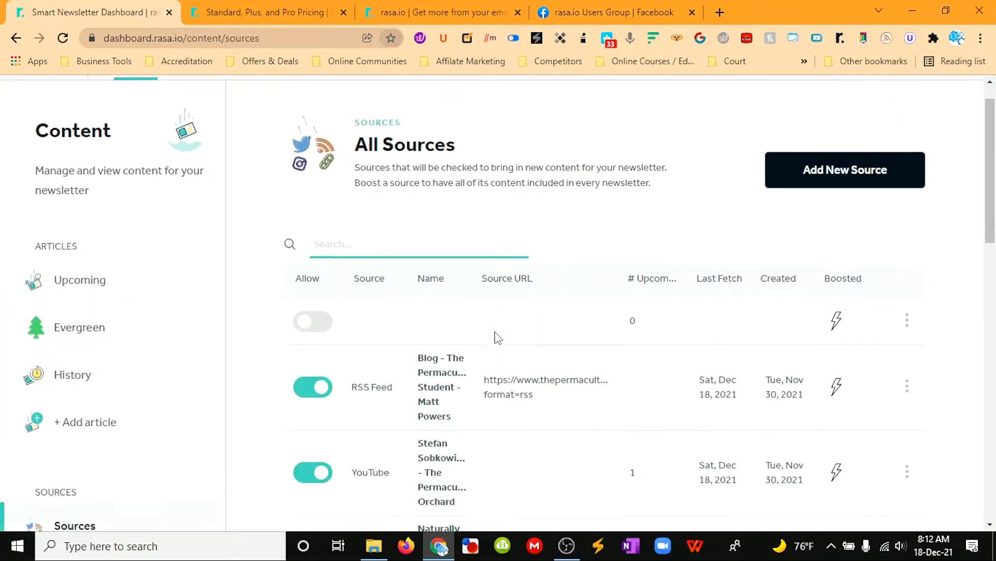
scroll(up, 3)
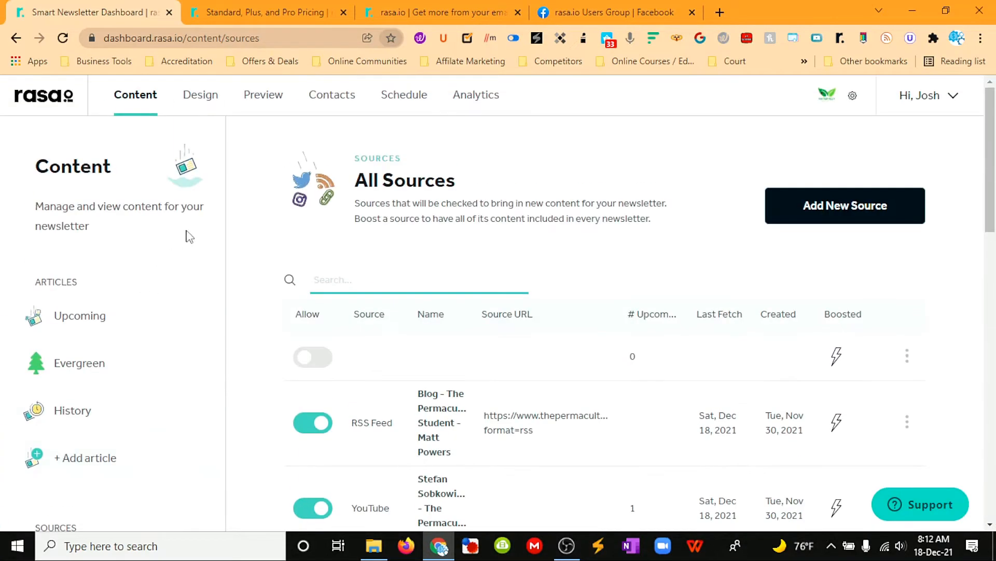
mouse_move(123, 326)
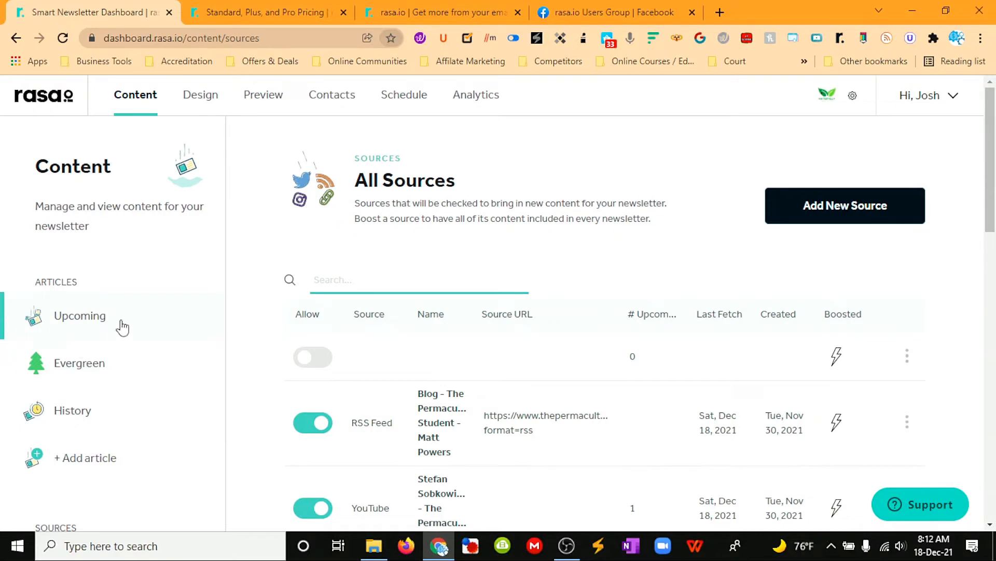
mouse_move(76, 404)
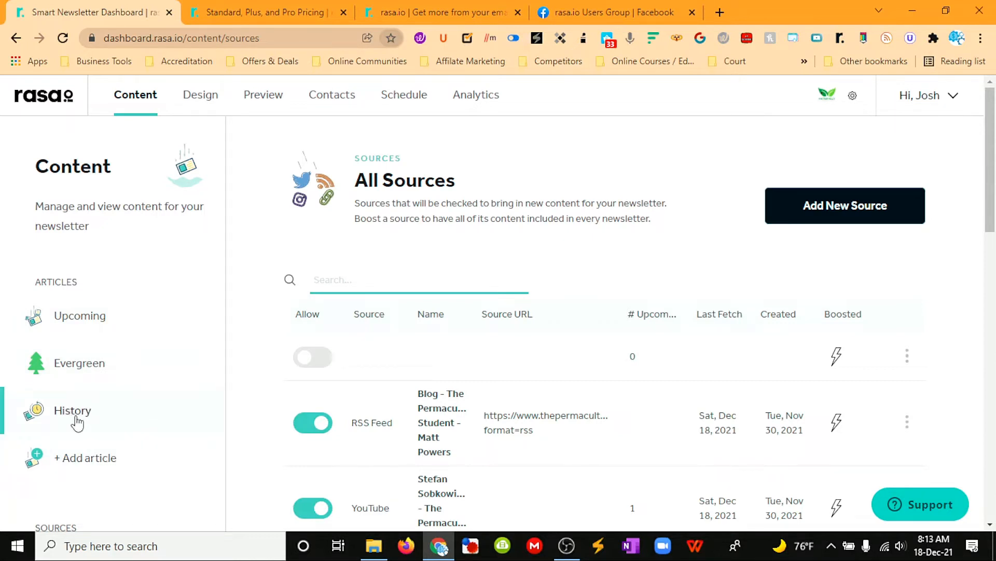
mouse_move(88, 371)
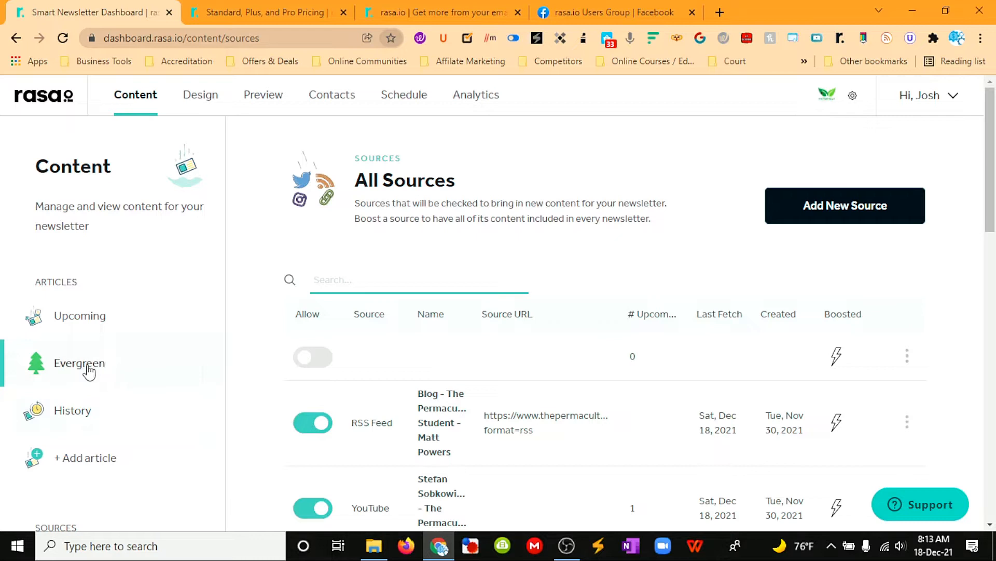
mouse_move(149, 366)
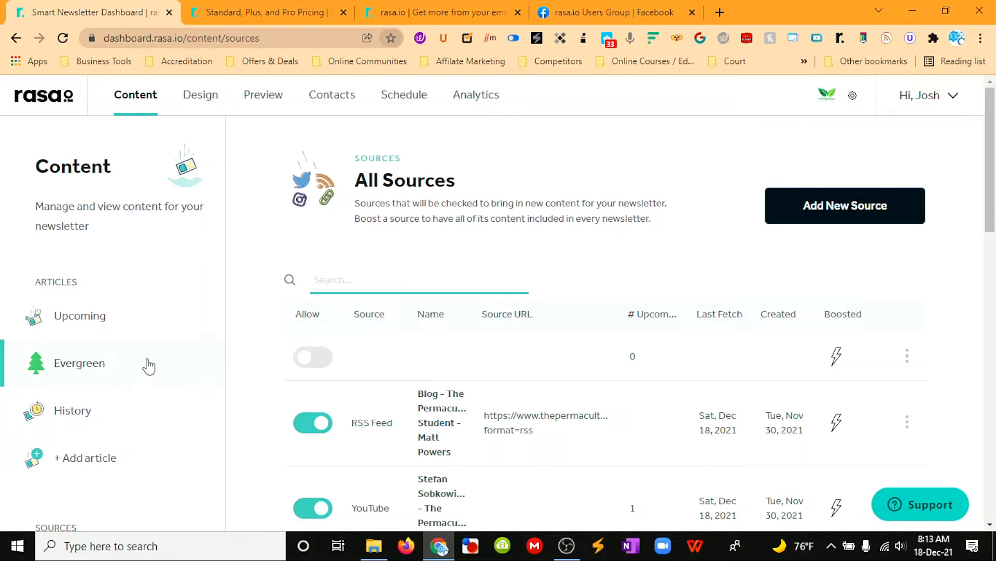
mouse_move(106, 372)
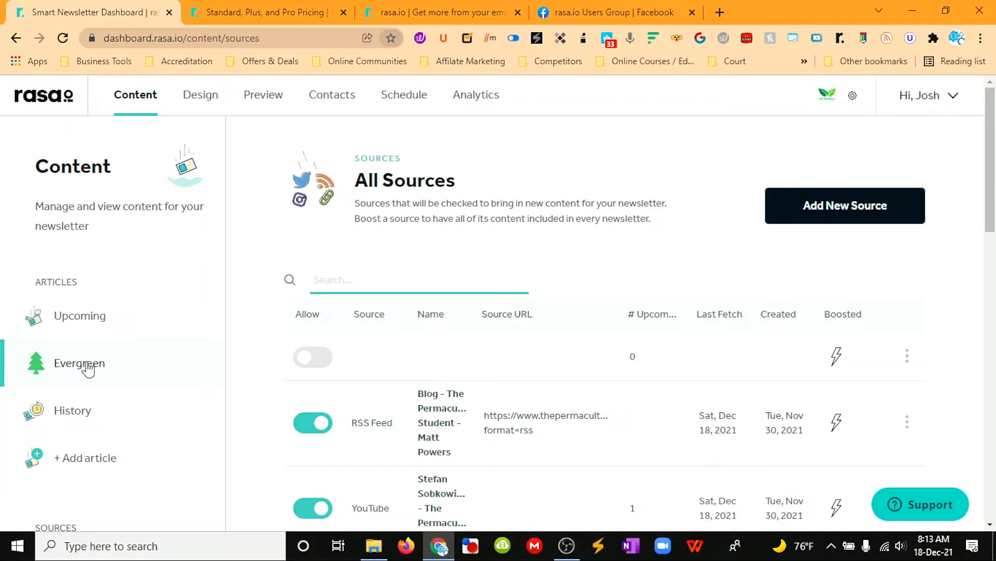
mouse_move(82, 370)
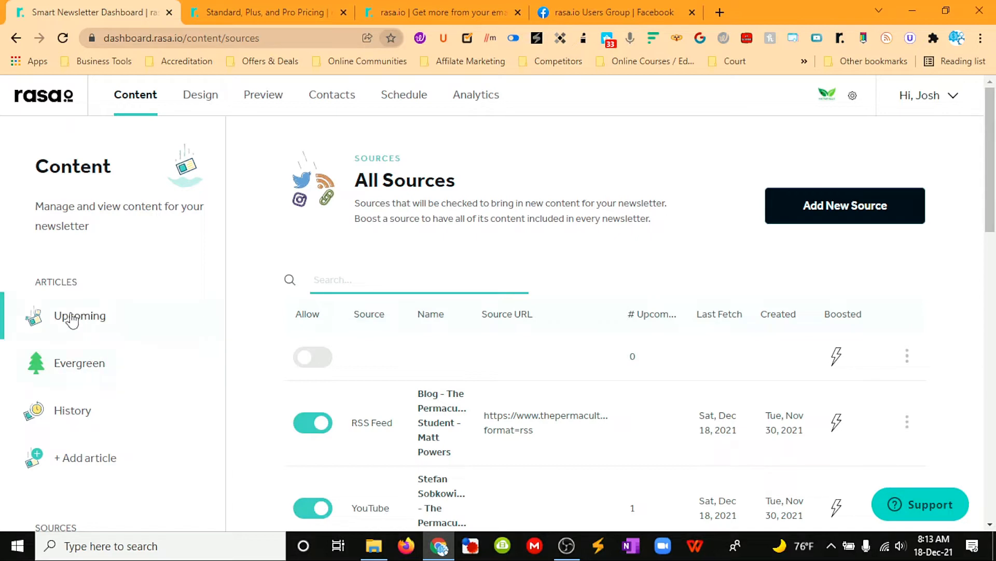
scroll(down, 3)
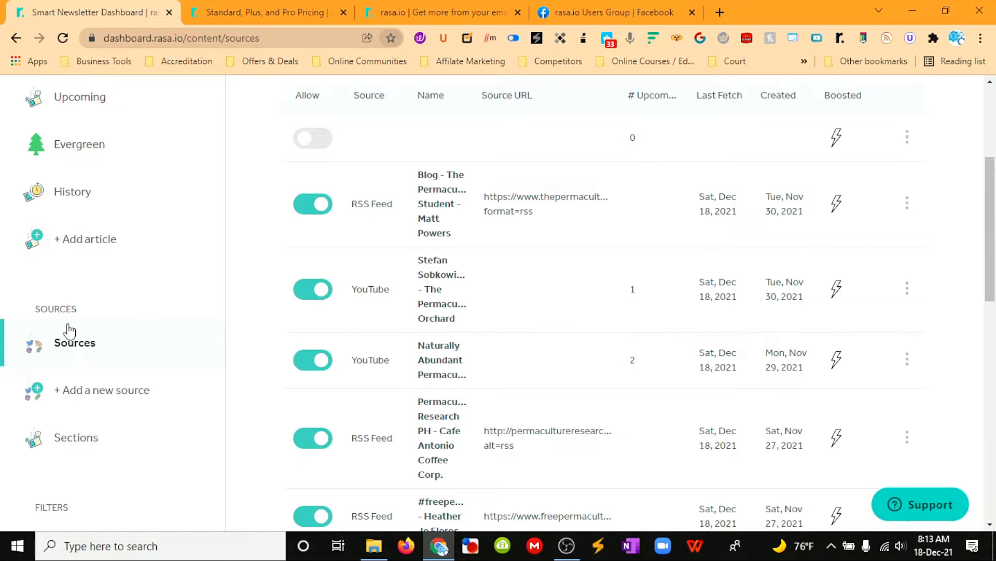
- Review the new-source options (blog/RSS, Twitter, YouTube, Facebook, LinkedIn) down to Content Library, then move to Design
click(101, 390)
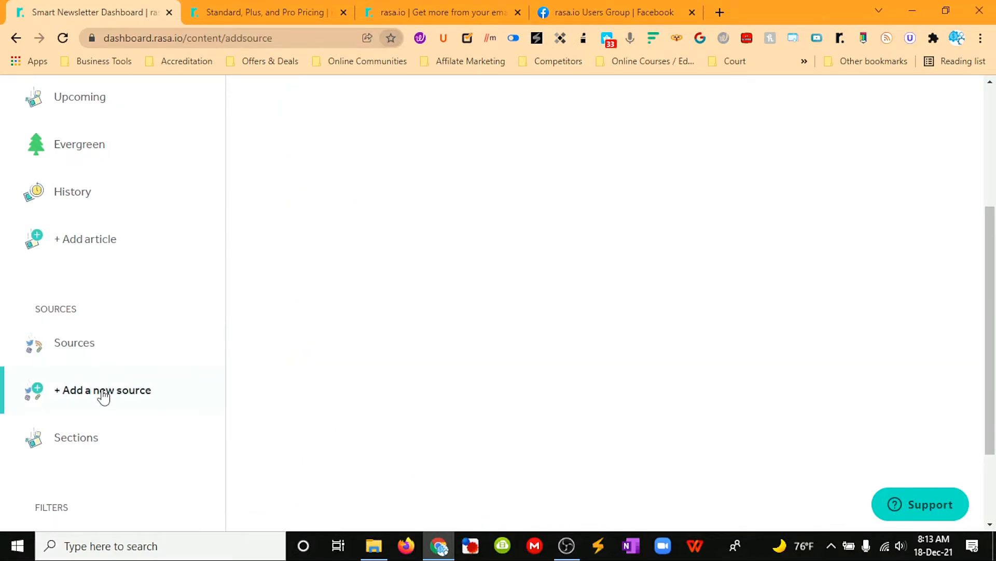
click(103, 390)
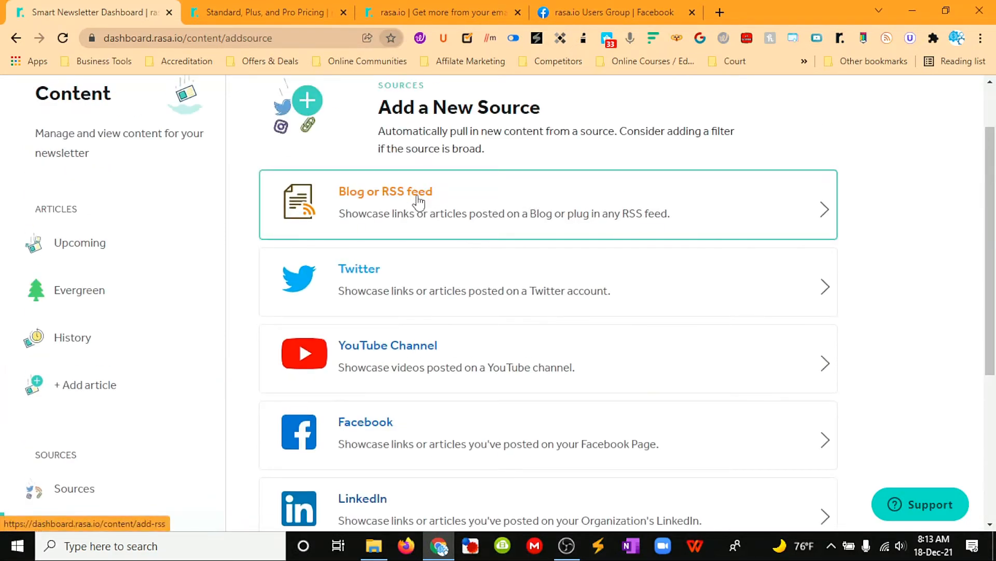
mouse_move(585, 198)
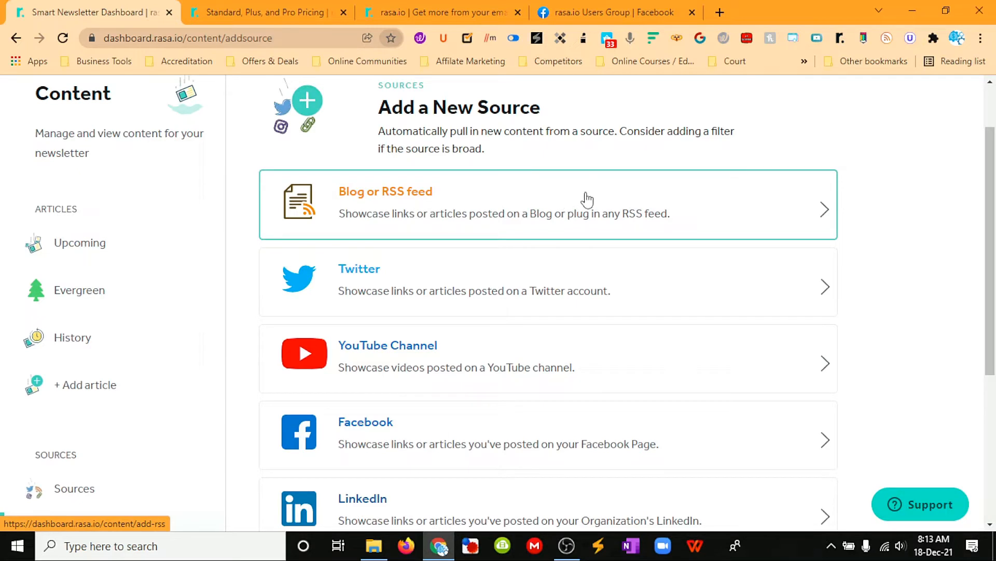
scroll(down, 3)
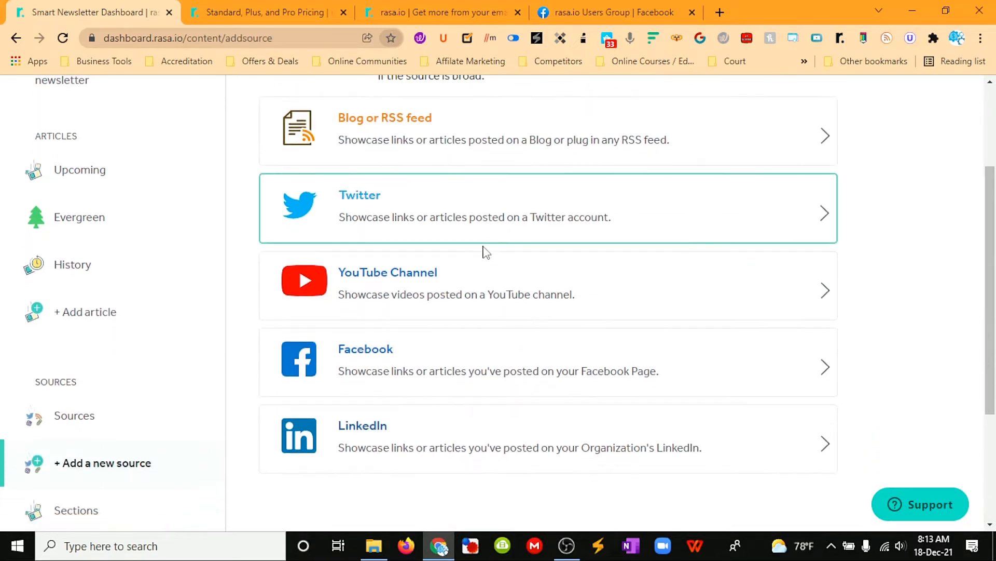
mouse_move(441, 141)
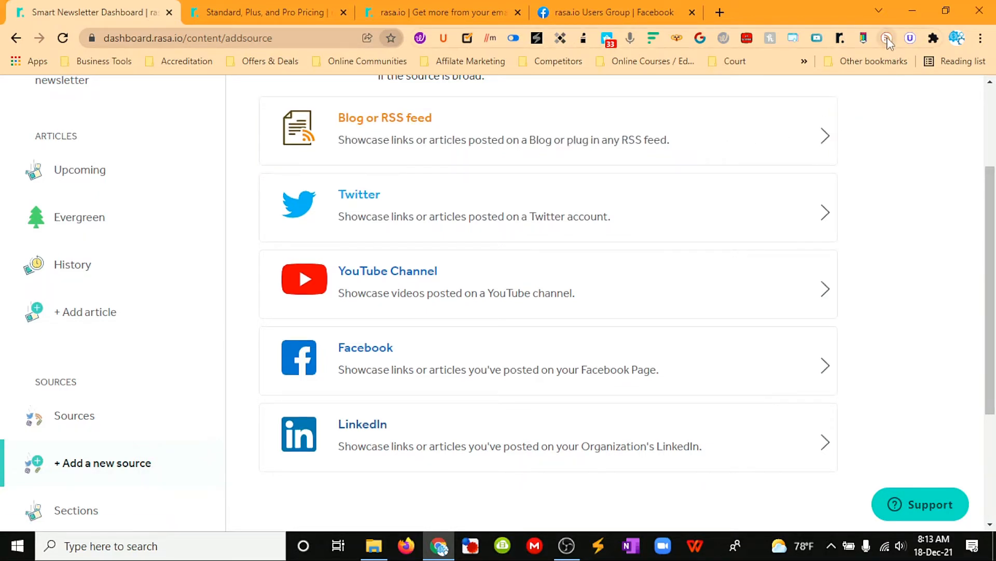
mouse_move(888, 38)
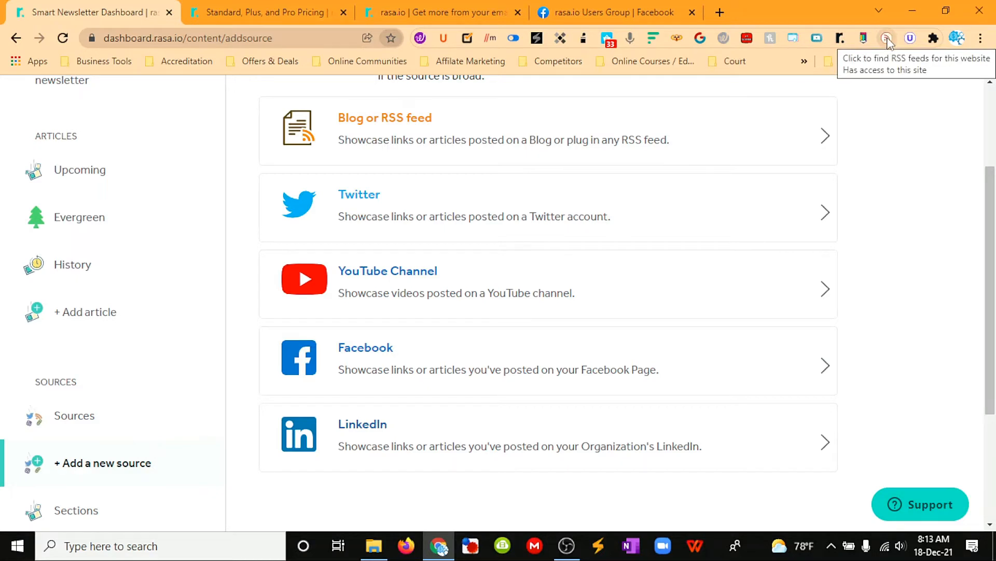
mouse_move(404, 147)
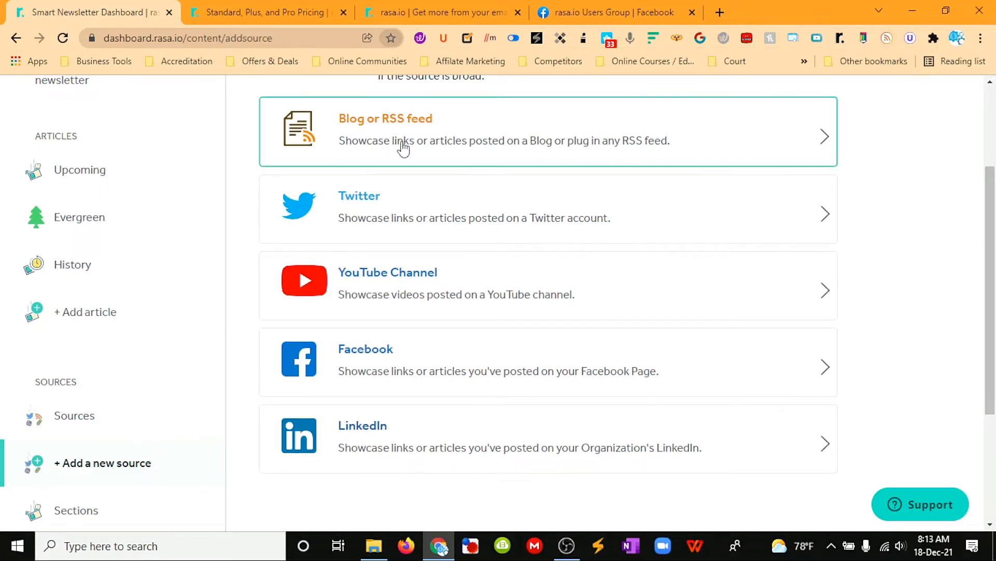
mouse_move(743, 159)
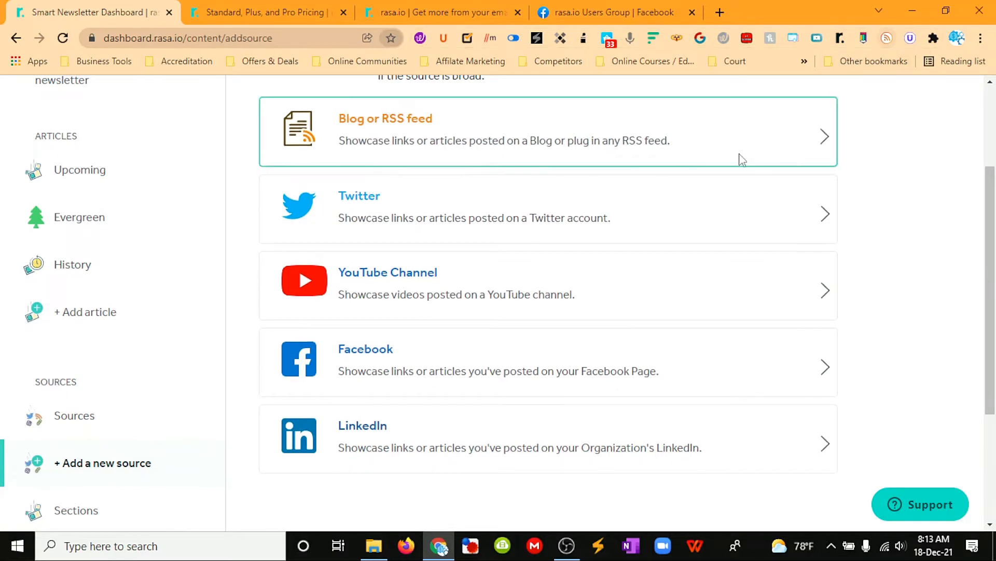
mouse_move(607, 117)
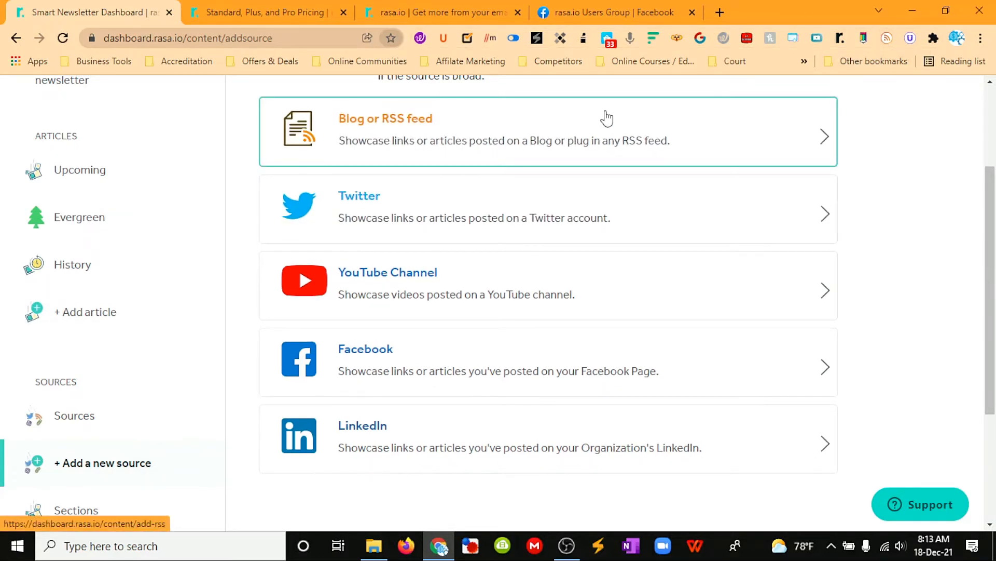
mouse_move(482, 208)
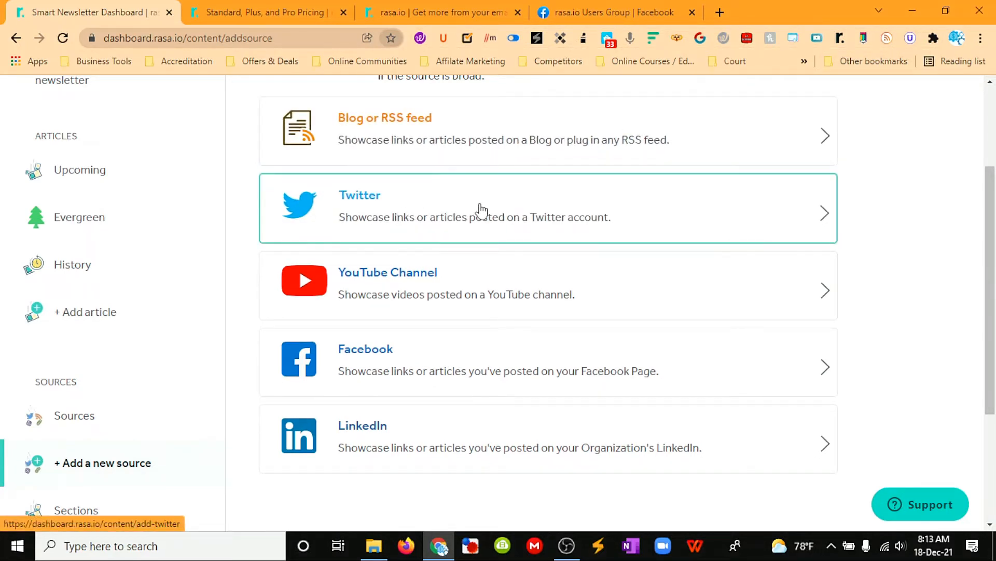
mouse_move(495, 371)
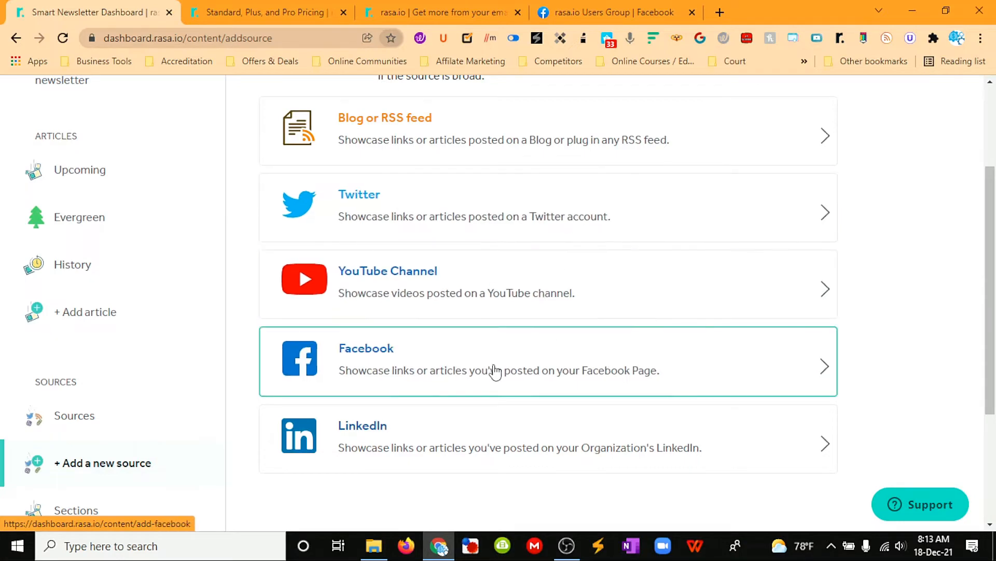
scroll(down, 3)
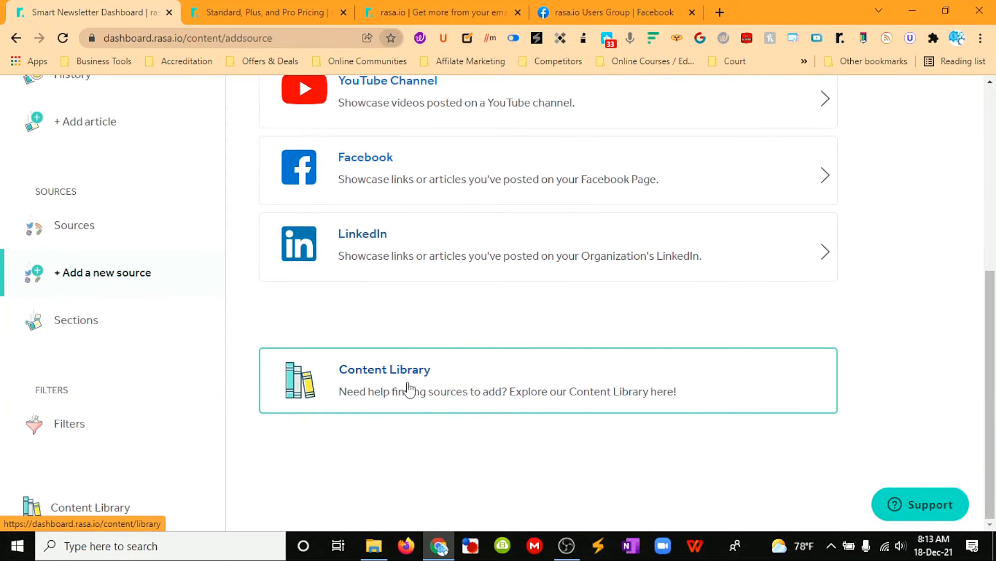
mouse_move(655, 384)
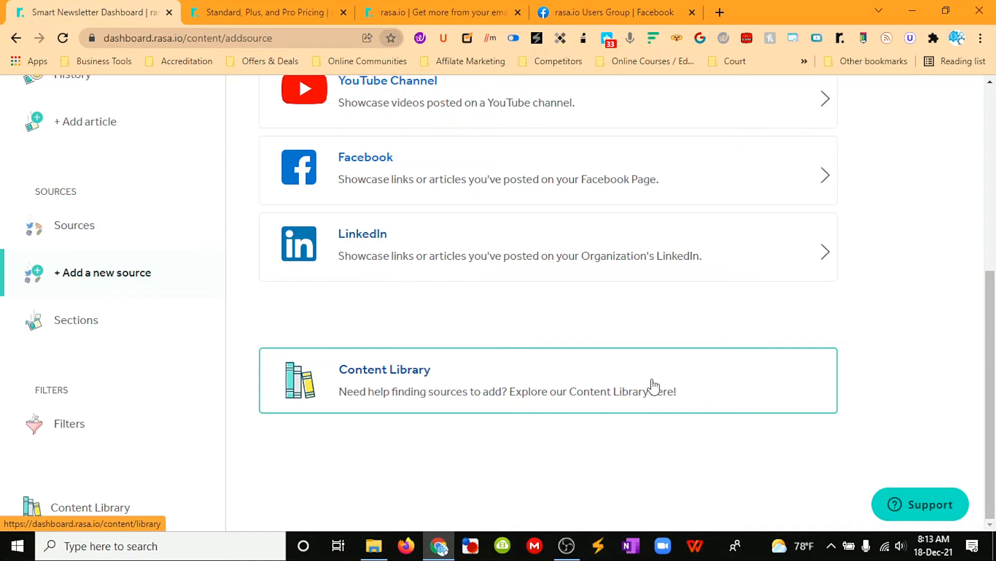
mouse_move(76, 320)
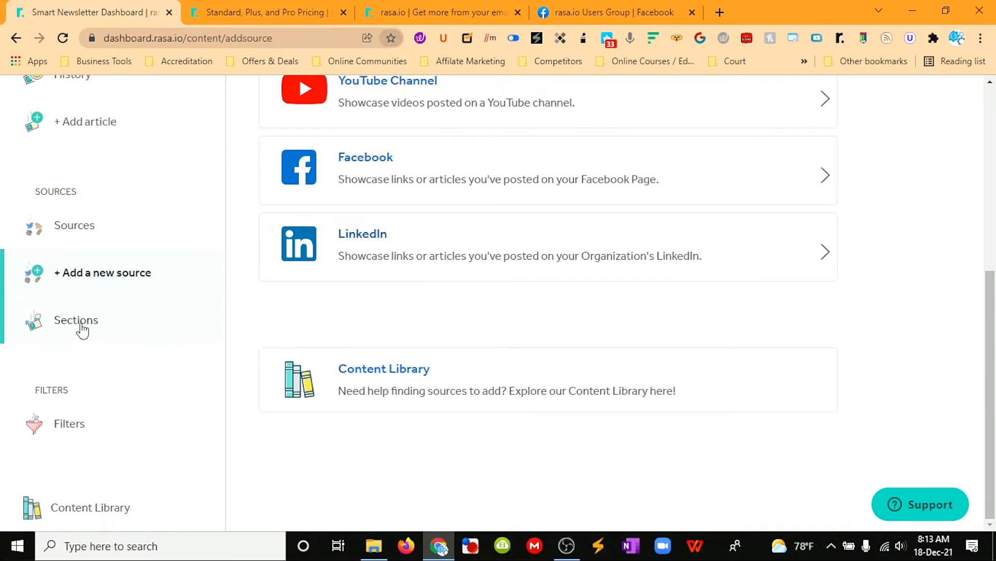
mouse_move(172, 332)
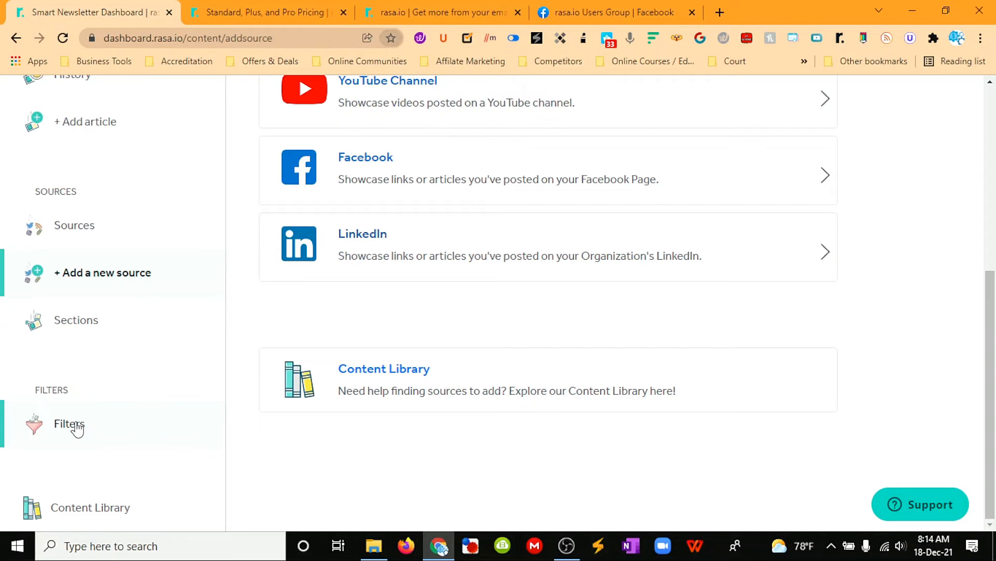
mouse_move(102, 521)
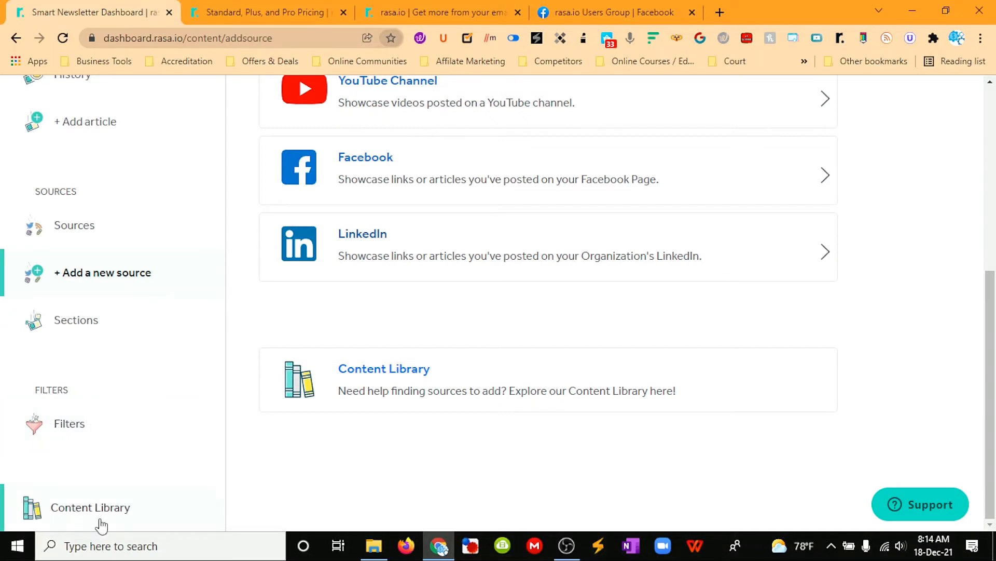
scroll(up, 3)
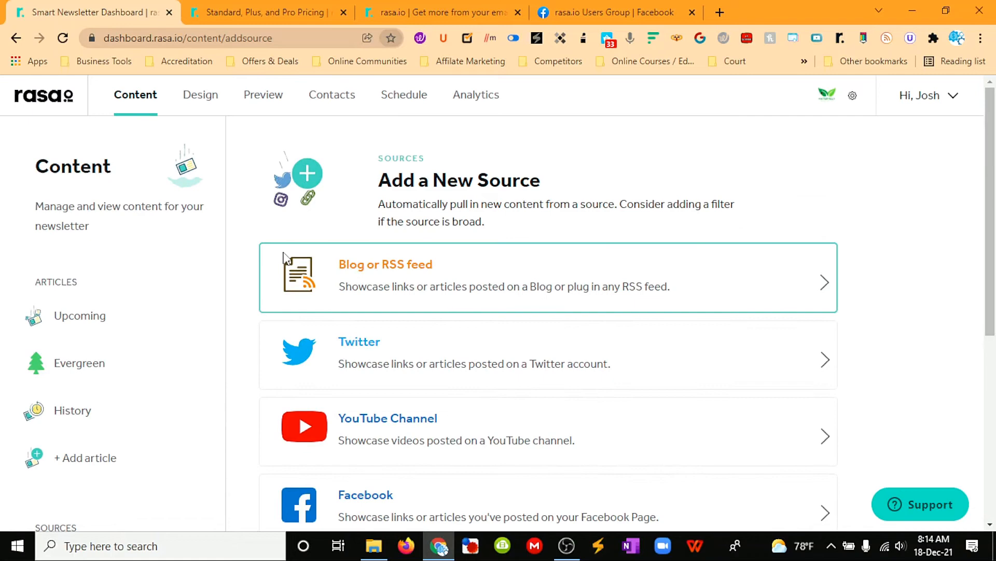
click(199, 94)
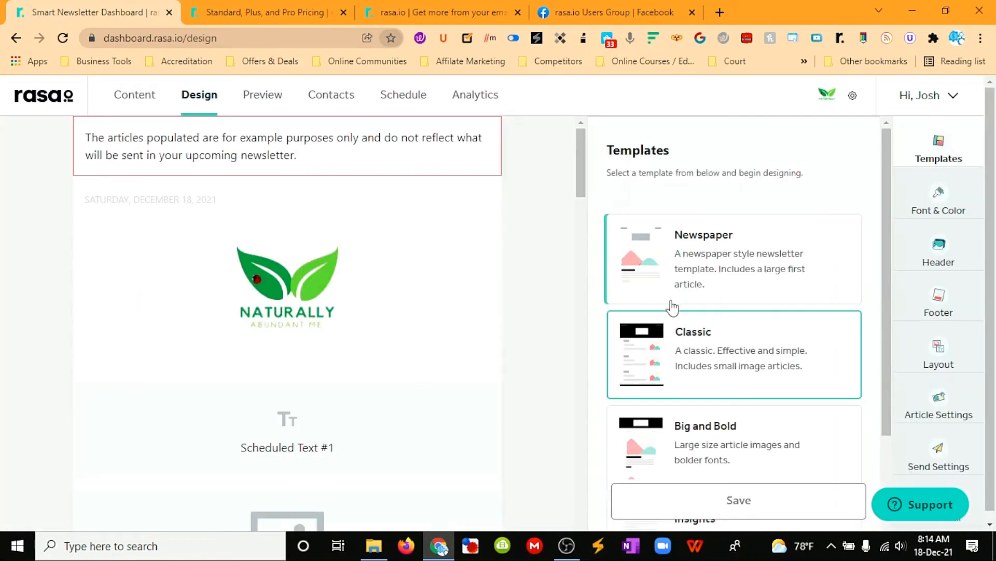
- Browse the design templates like Newspaper and Classic, then bring up the newsletter preview
scroll(down, 3)
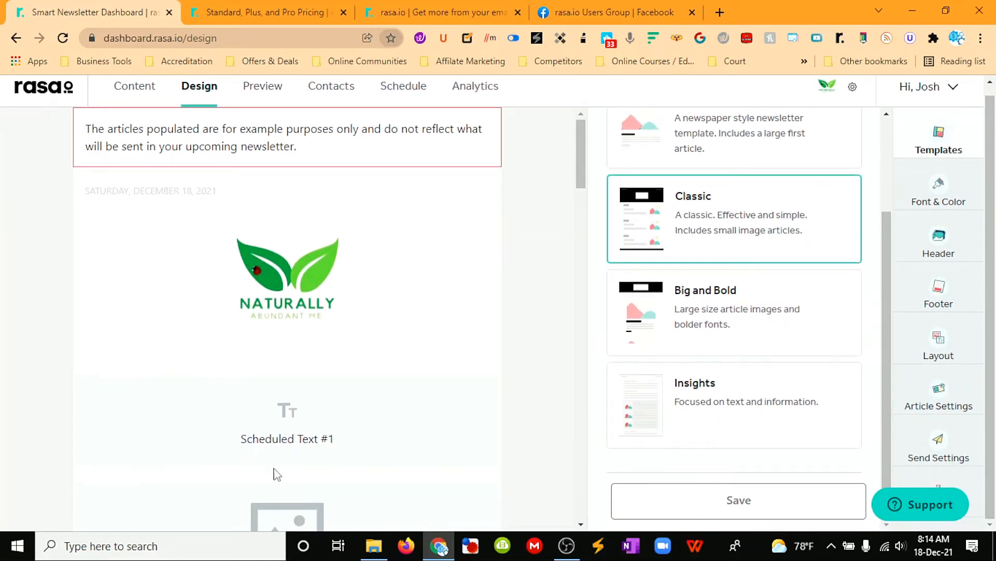
scroll(down, 3)
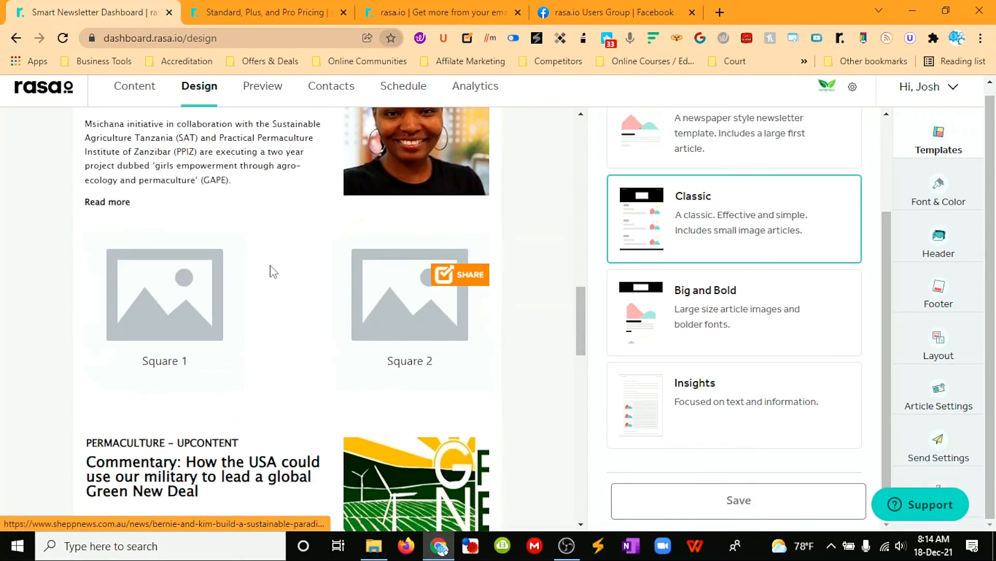
scroll(down, 3)
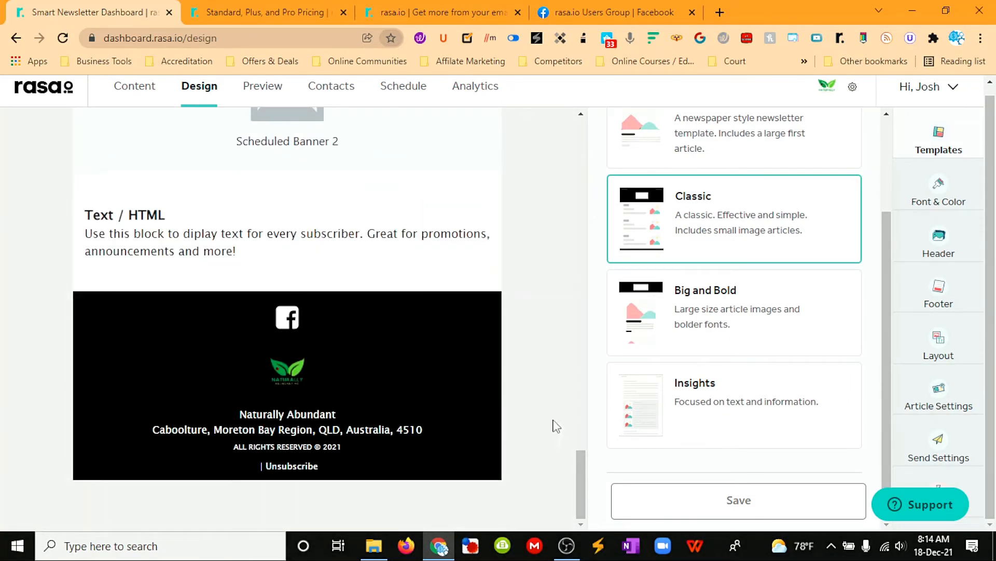
scroll(up, 3)
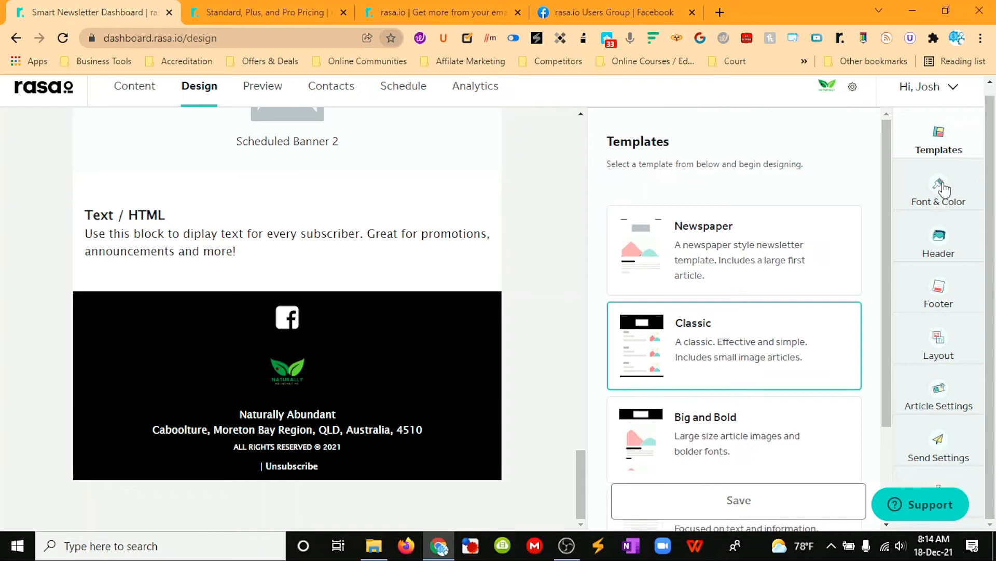
mouse_move(939, 311)
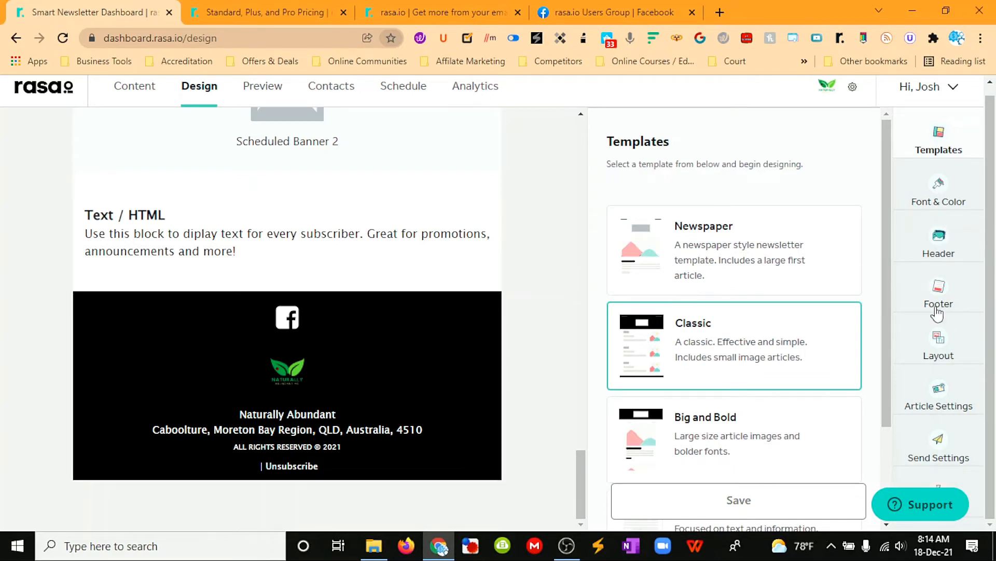
mouse_move(962, 439)
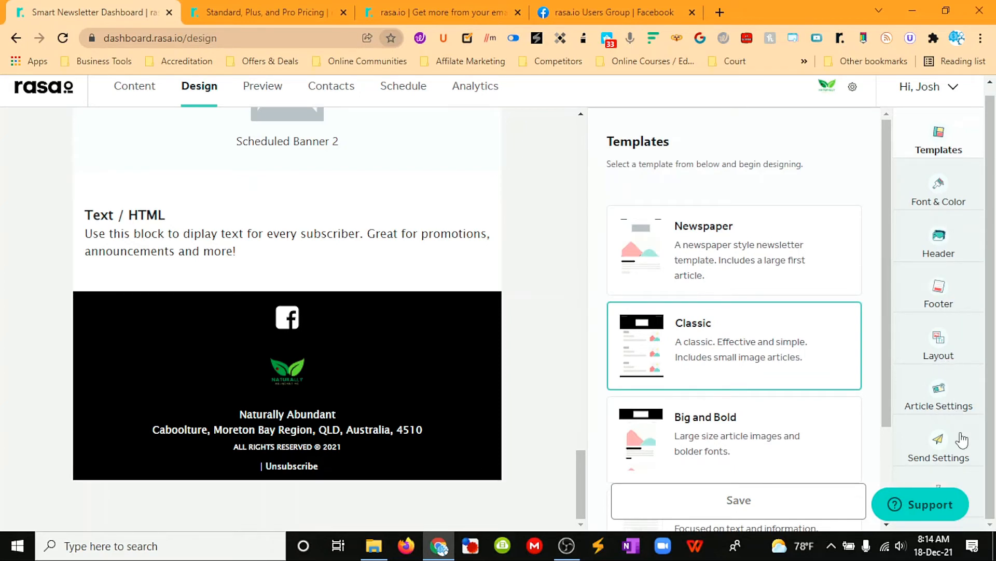
mouse_move(961, 439)
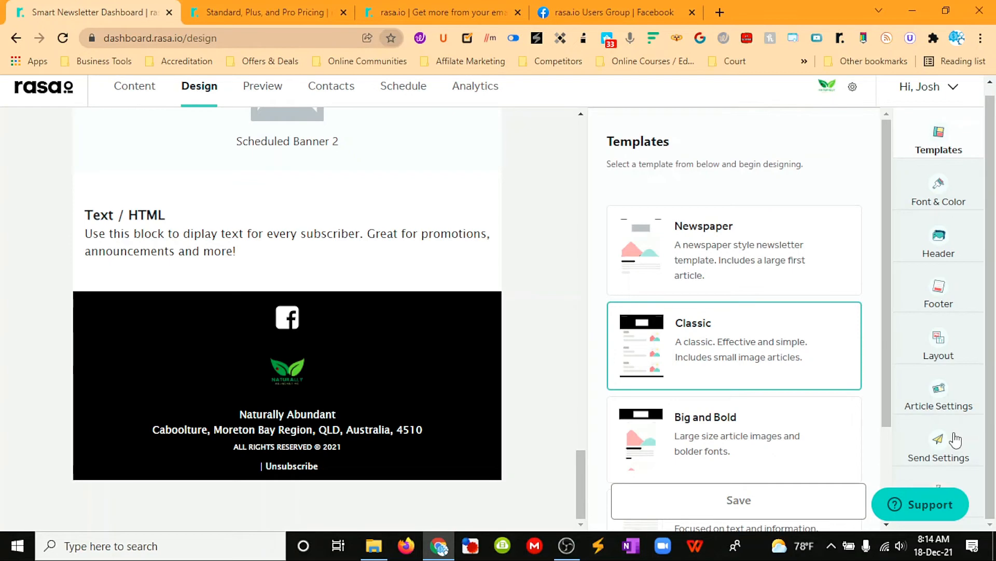
scroll(down, 3)
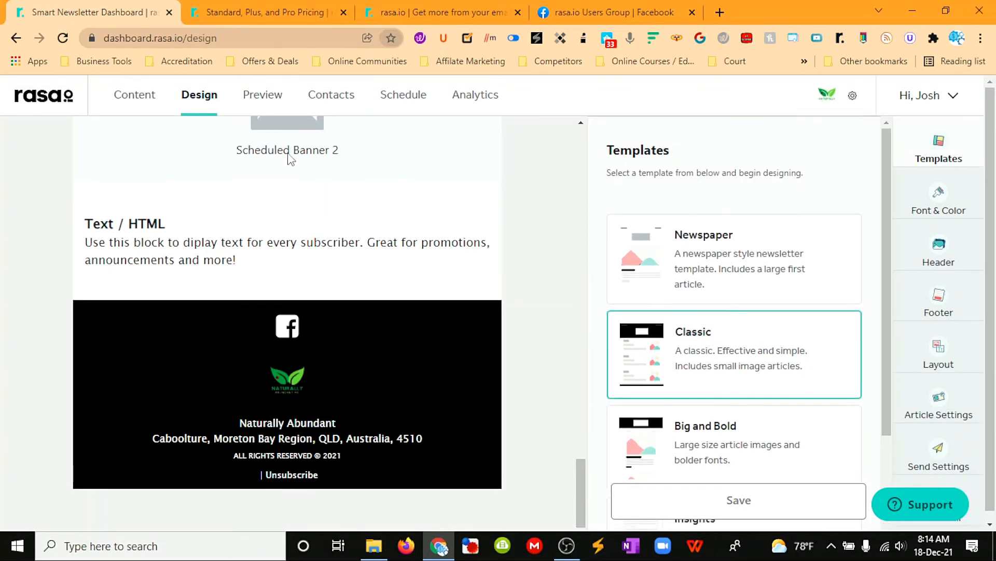
click(263, 94)
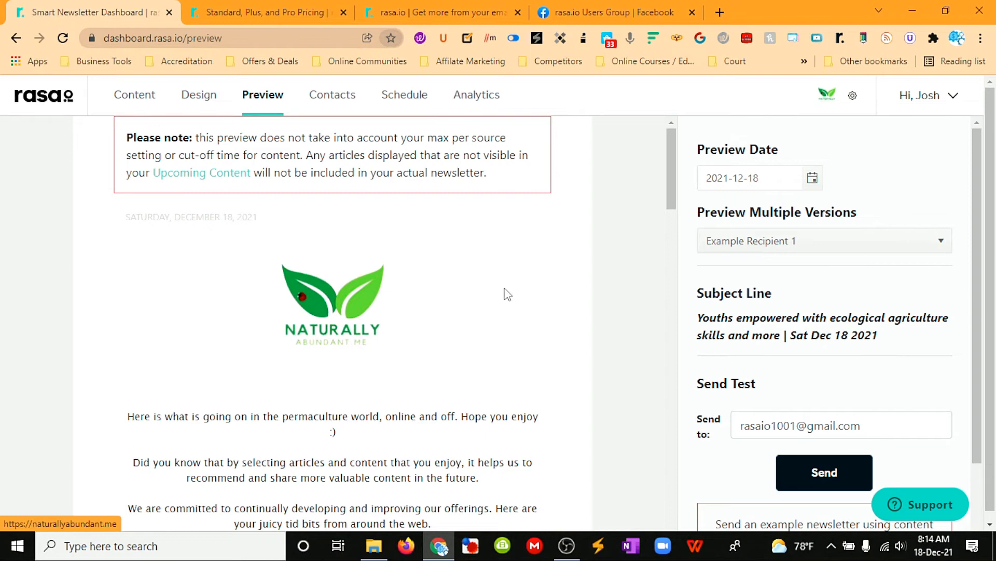
- Skim the preview, view the 201 subscribed contacts, then move on to the Schedule page
scroll(down, 3)
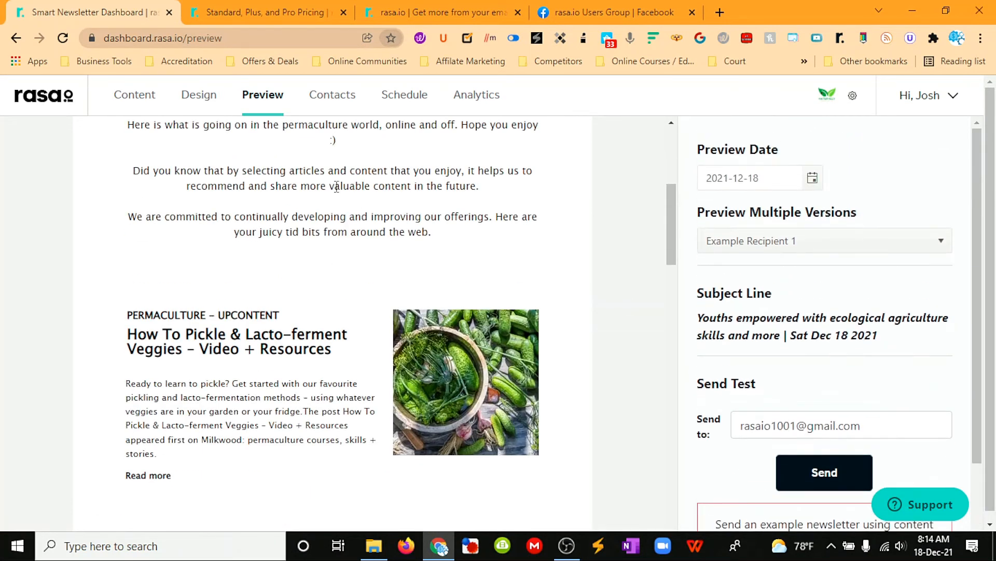
click(332, 94)
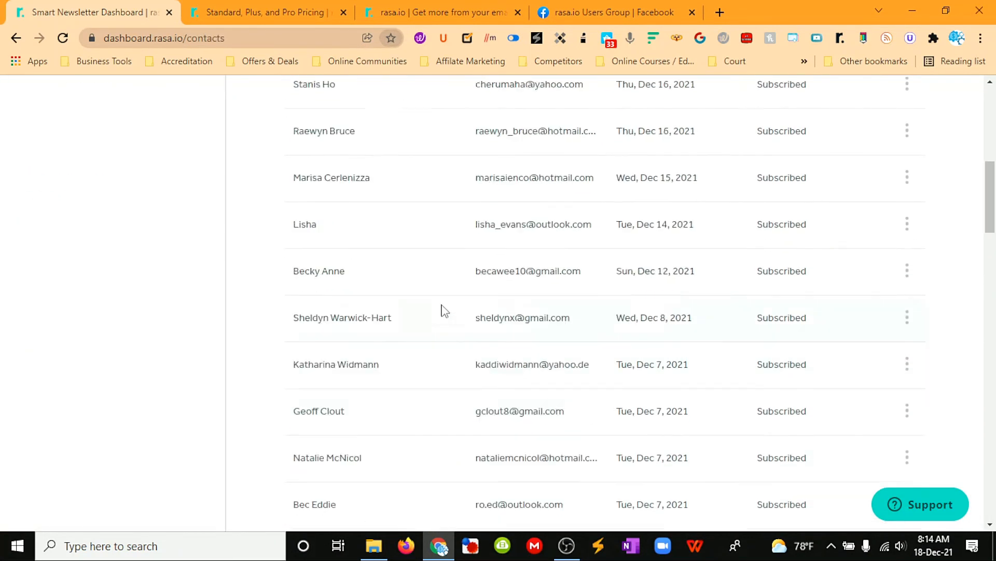
scroll(up, 3)
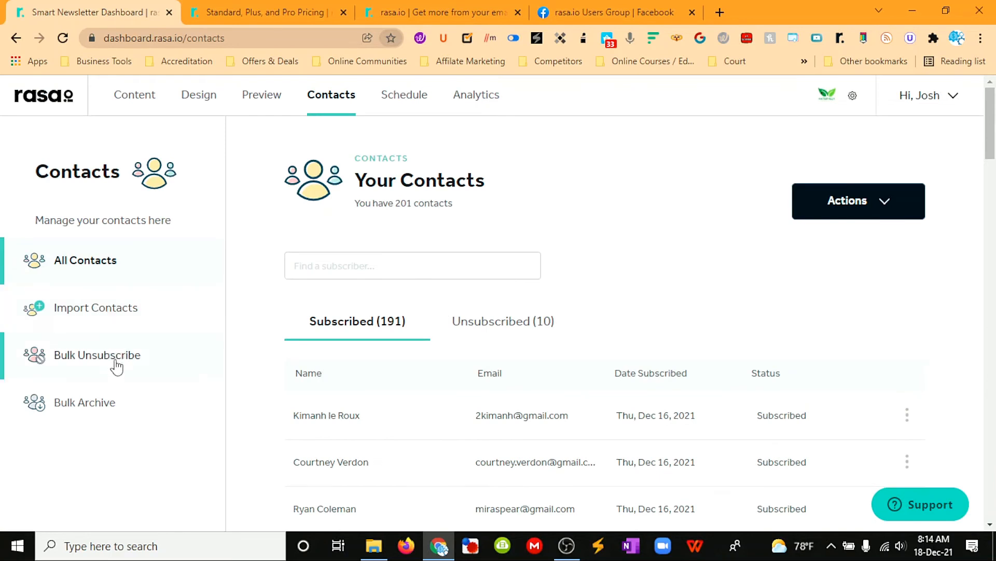
click(403, 94)
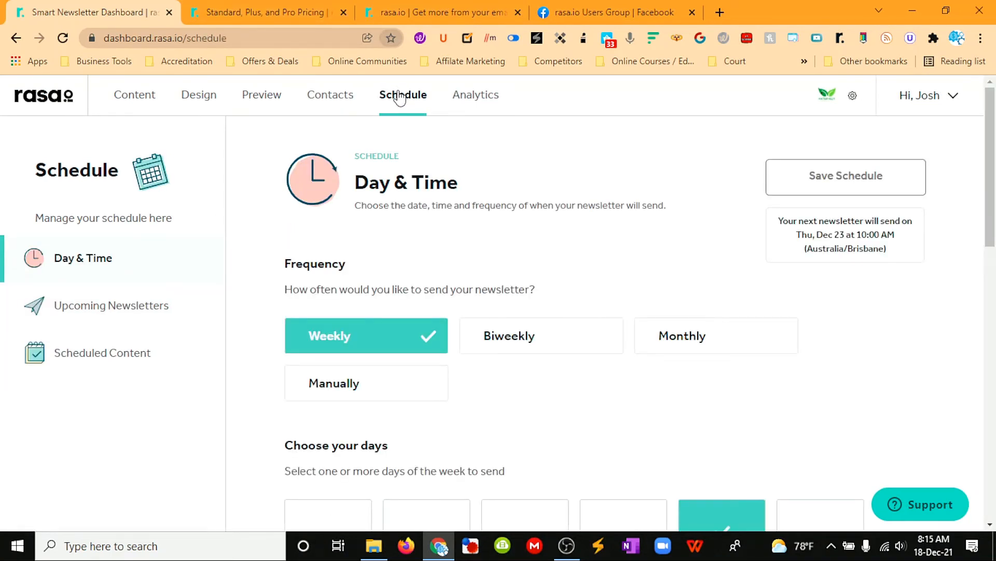
mouse_move(463, 227)
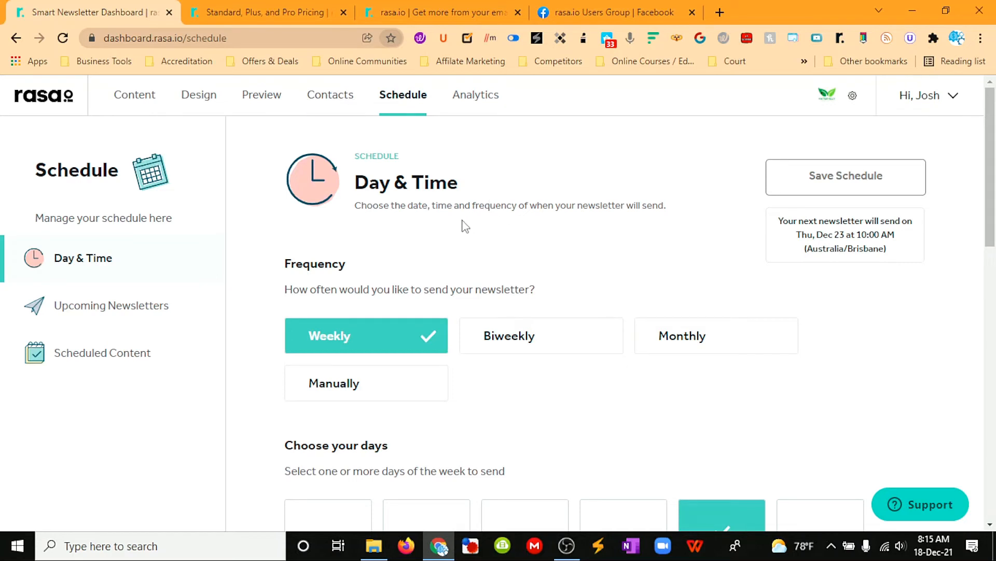
mouse_move(330, 95)
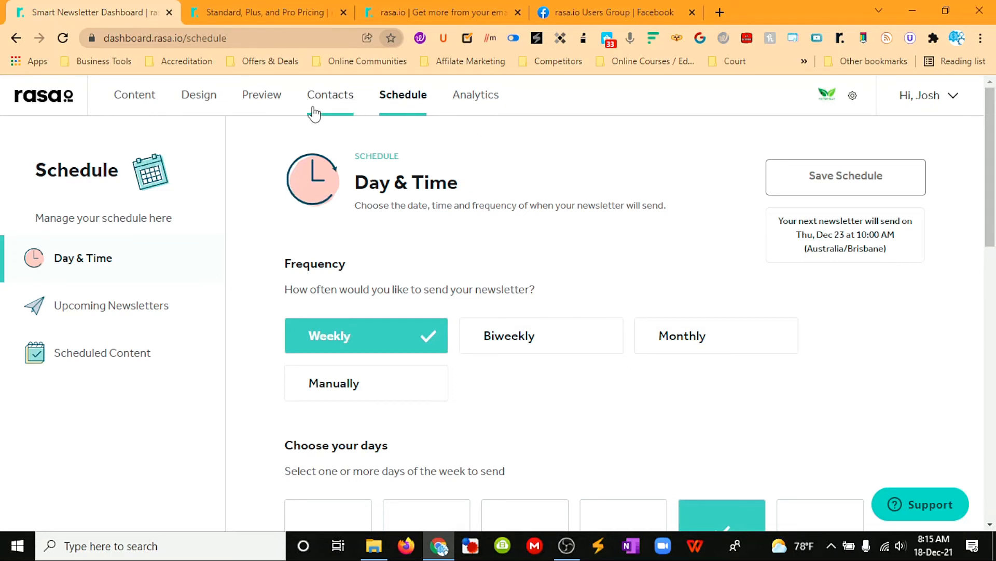
mouse_move(628, 240)
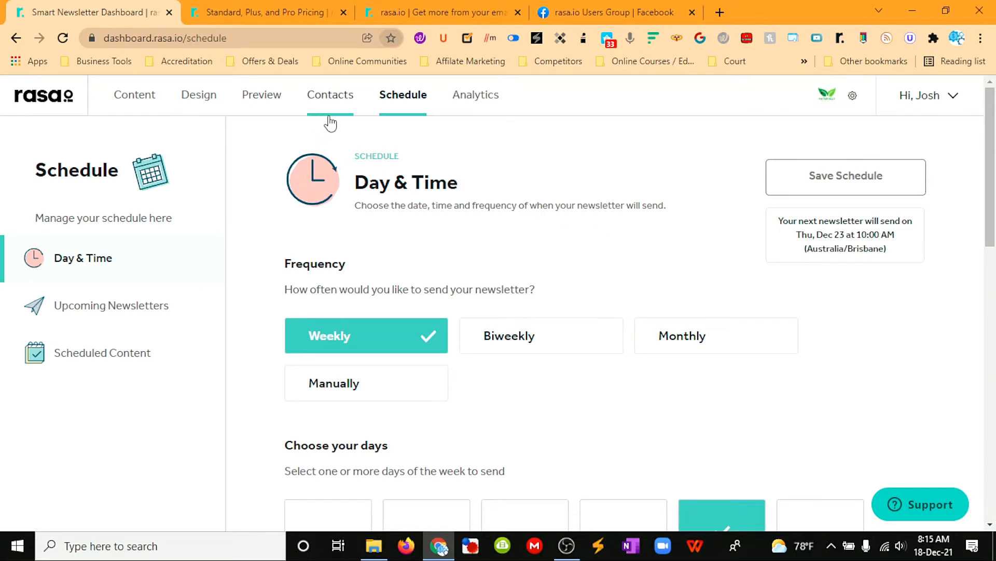
mouse_move(339, 106)
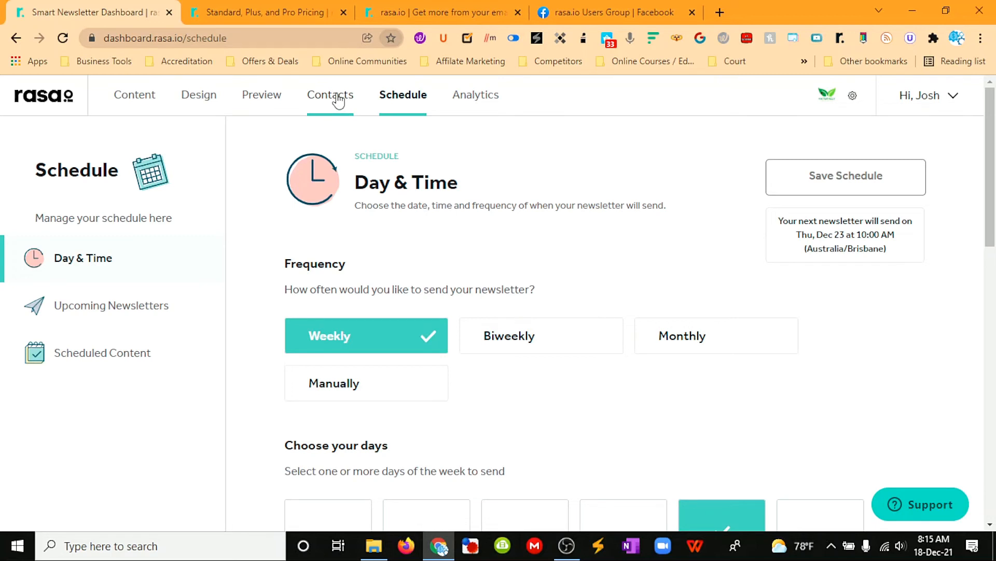
mouse_move(9, 116)
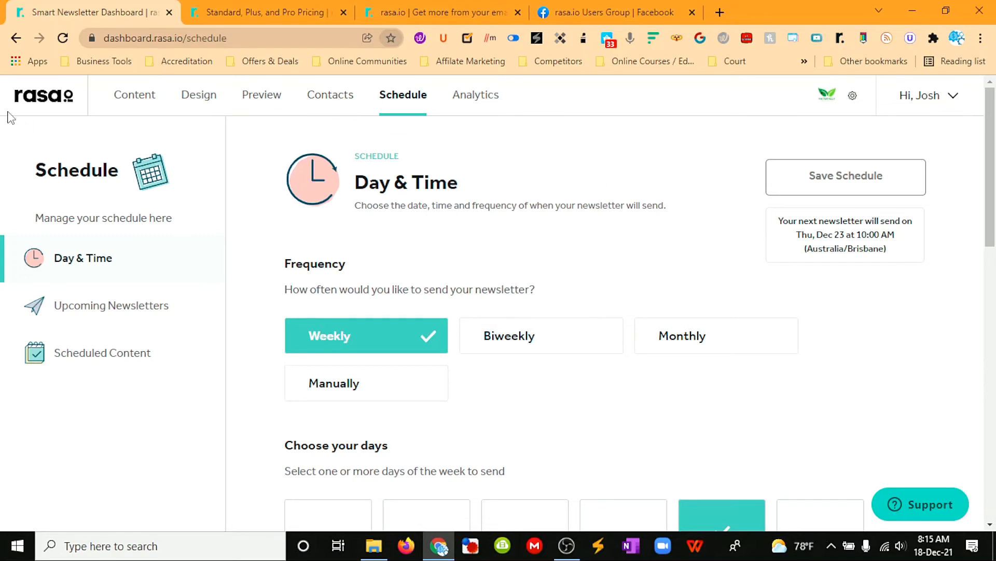
mouse_move(96, 134)
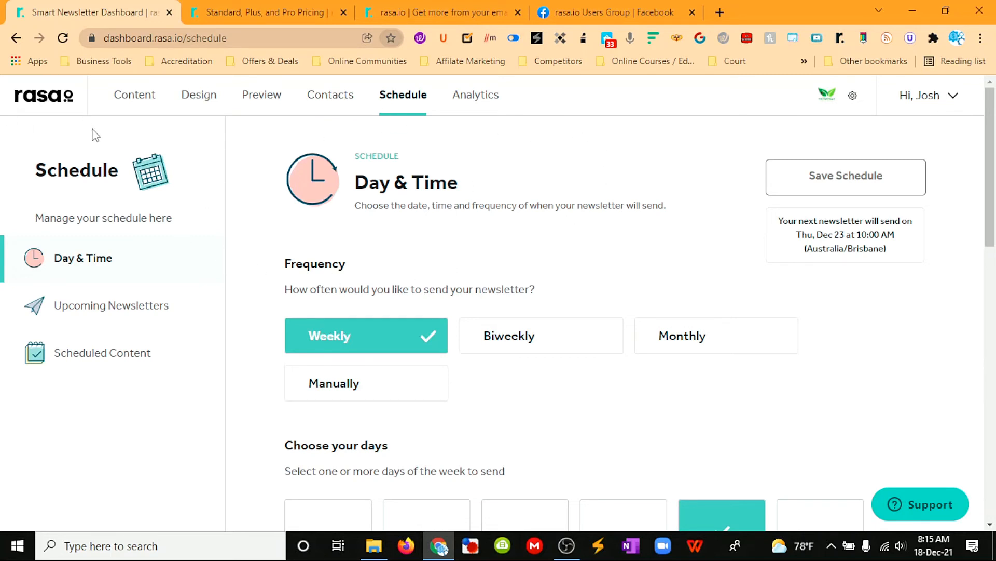
mouse_move(481, 151)
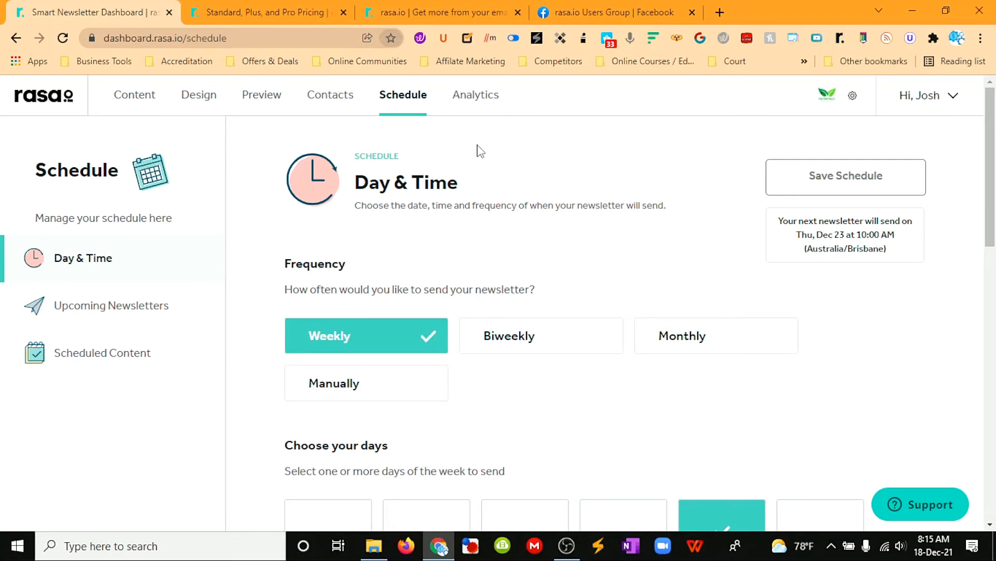
mouse_move(493, 352)
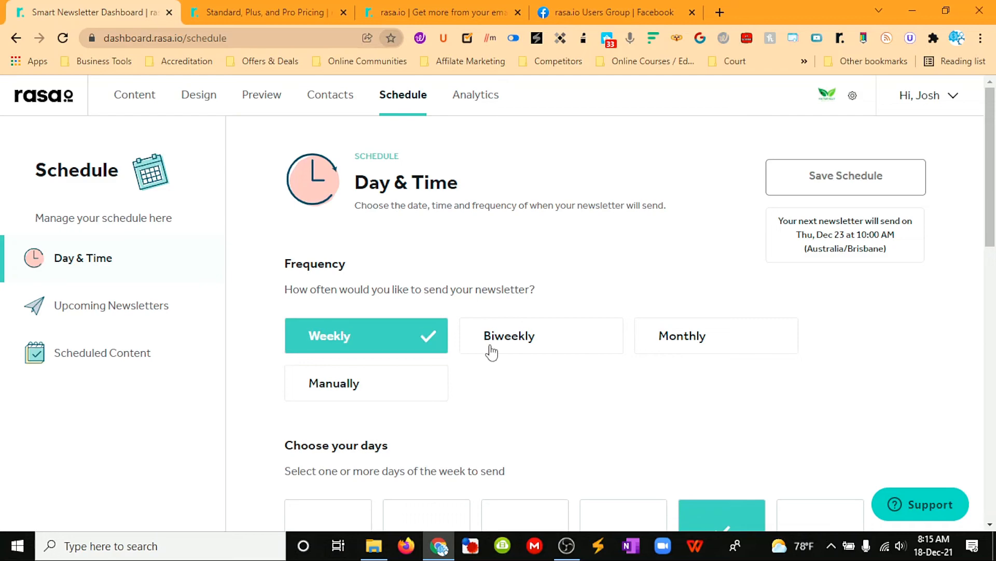
- Review the weekly schedule's delivery time and cut-off settings, then go to Analytics
scroll(down, 3)
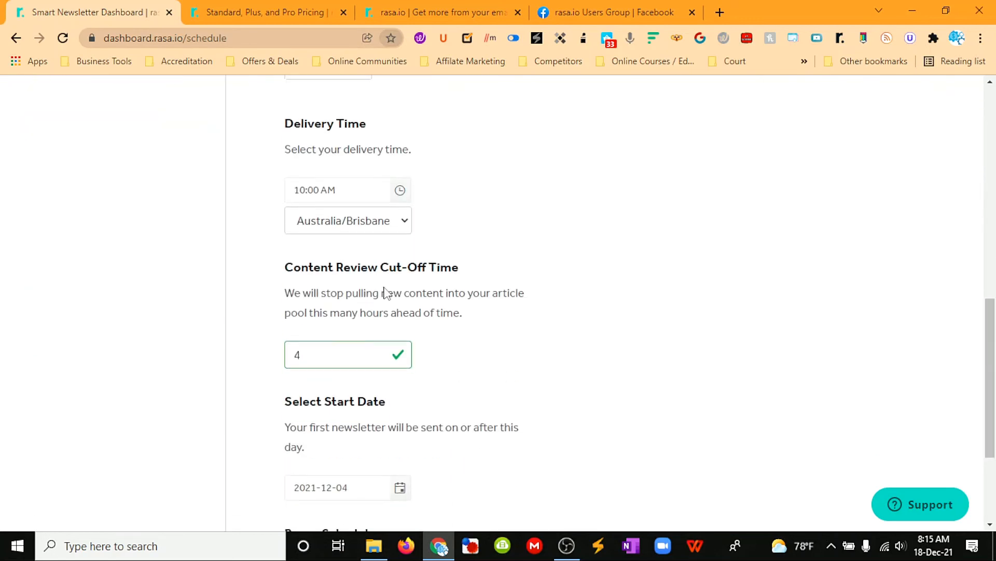
scroll(up, 3)
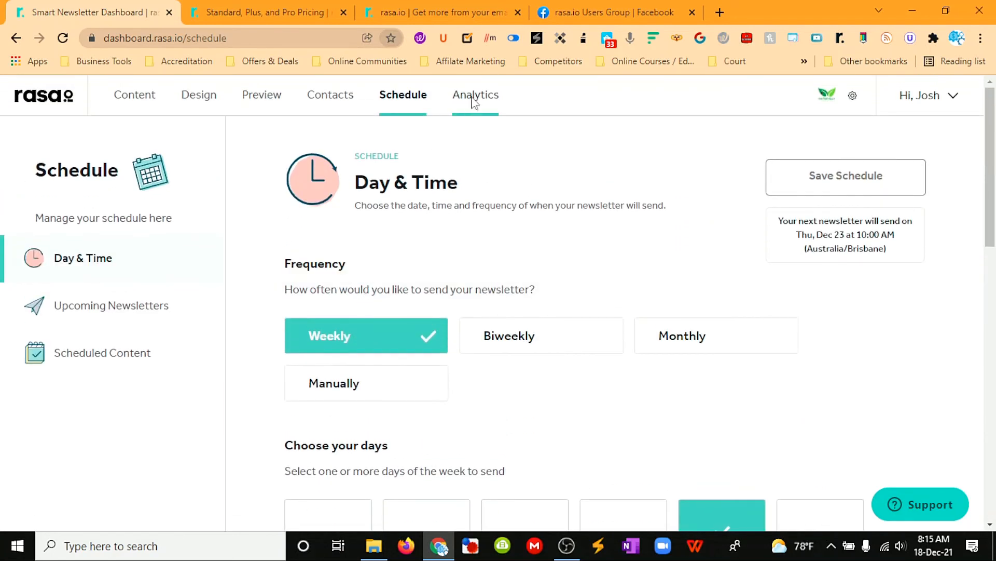
click(476, 95)
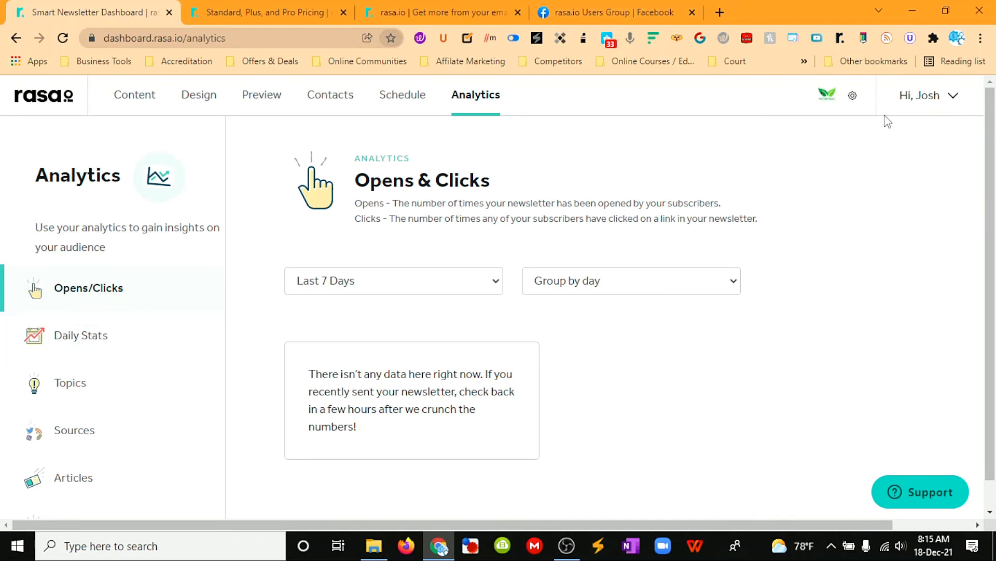
mouse_move(926, 107)
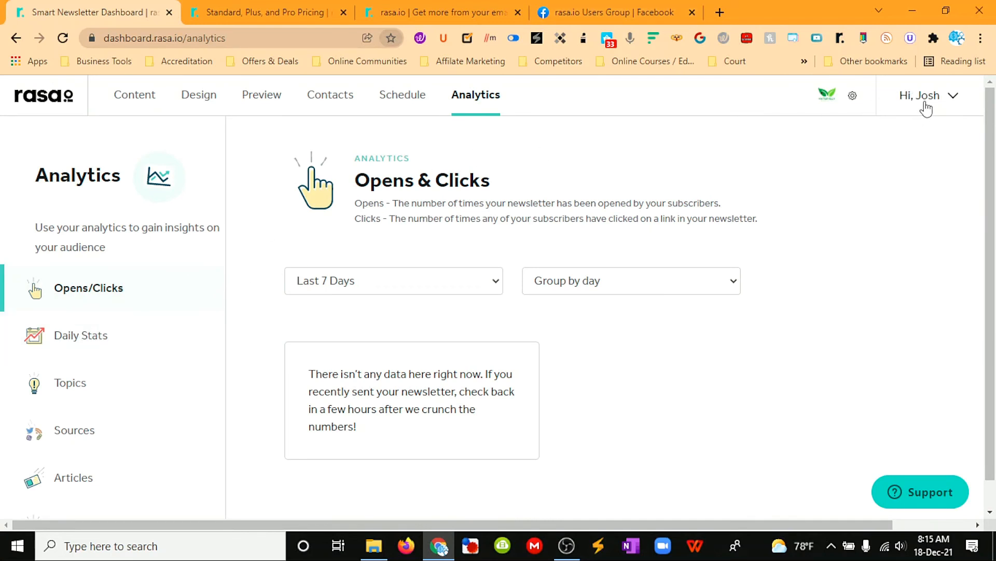
mouse_move(907, 204)
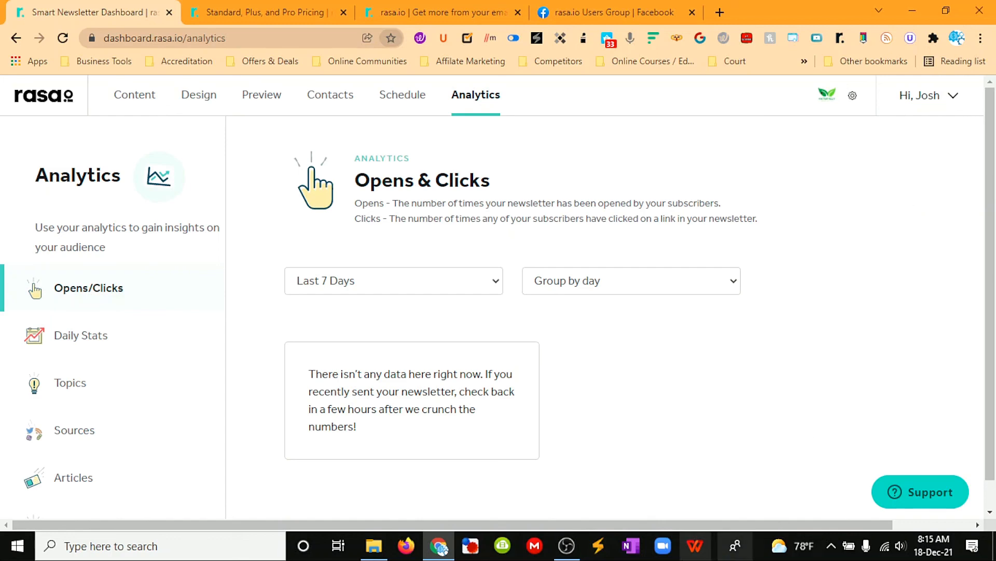
mouse_move(564, 545)
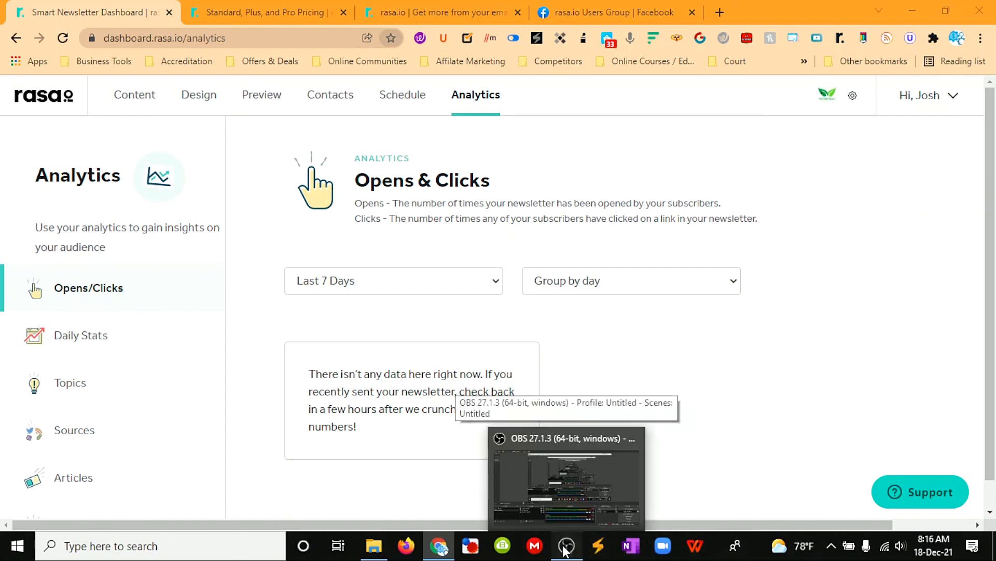